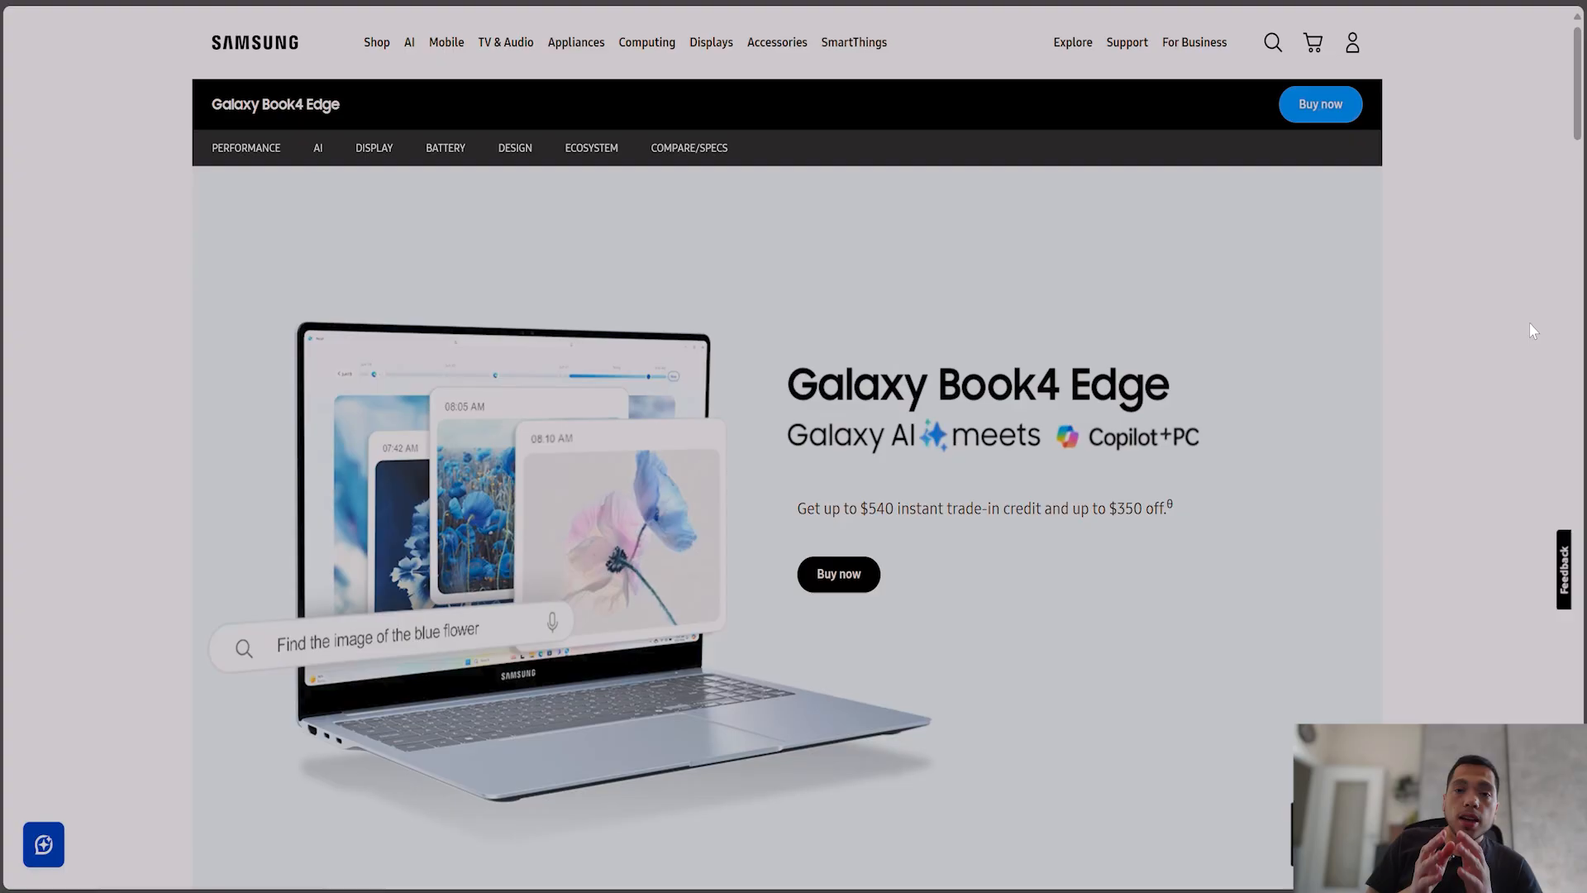
- Launch Moho Pro 14 and load the Clay Crocodile sample scene into the workspace
scroll("down", 3)
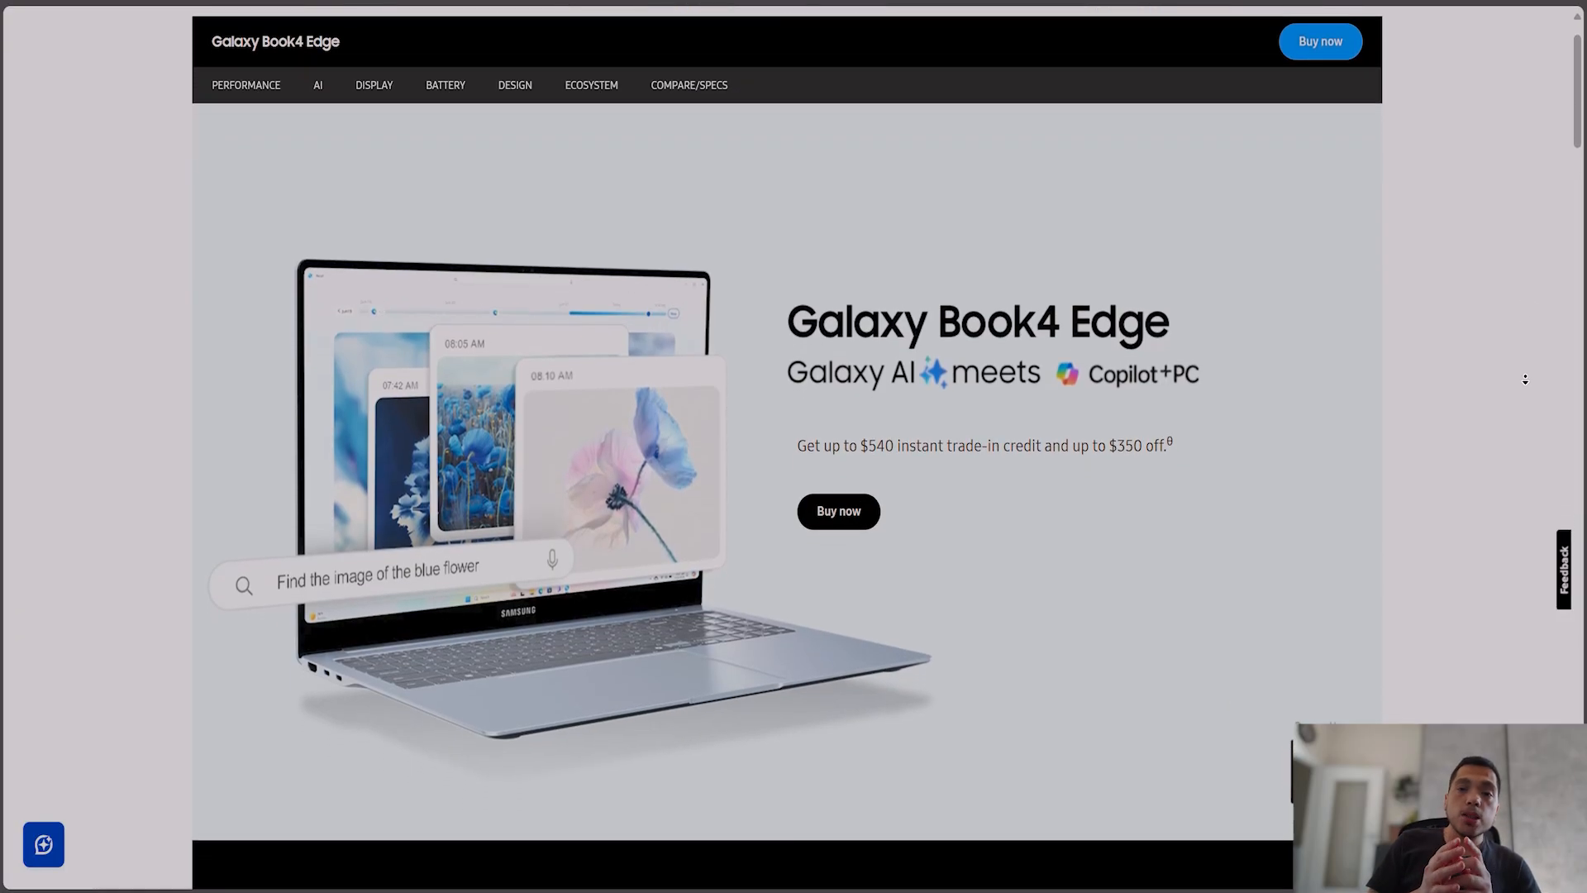
scroll("down", 3)
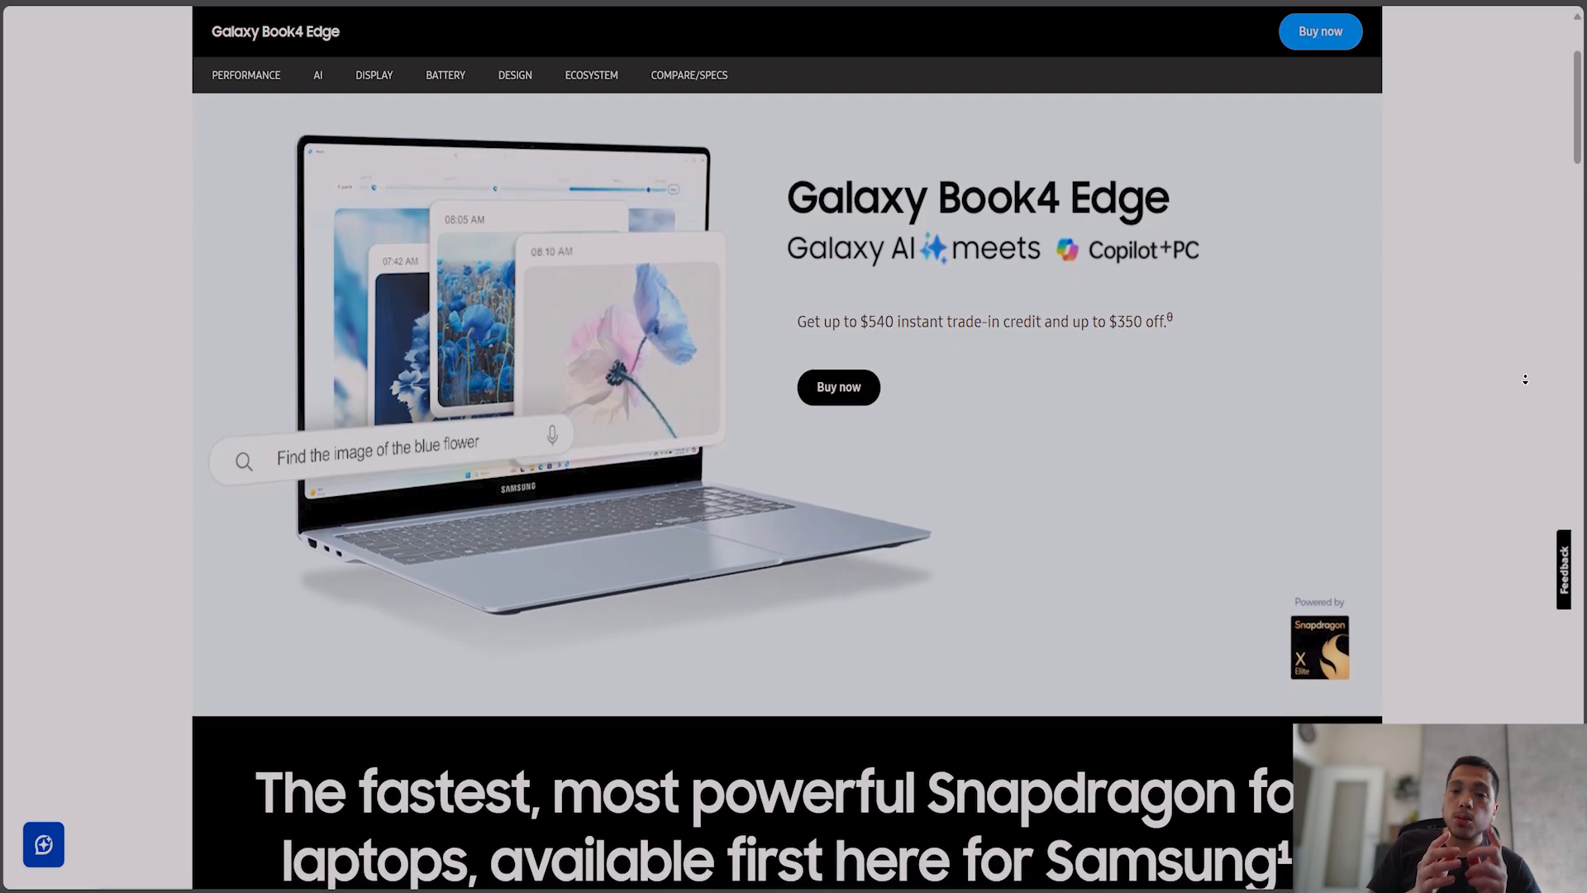
scroll("down", 3)
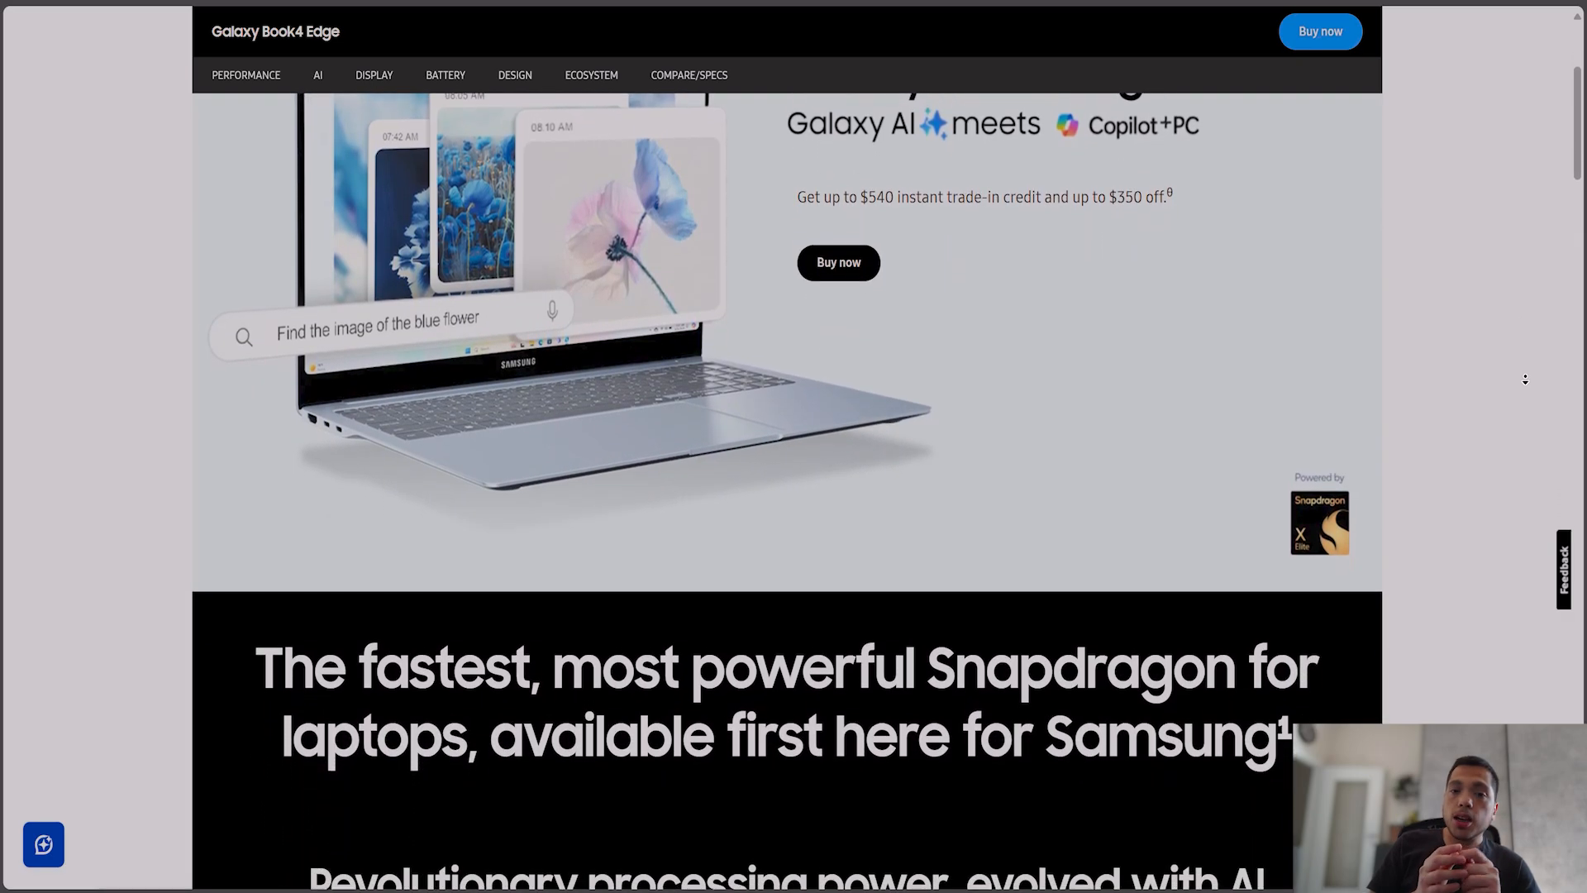
scroll("down", 3)
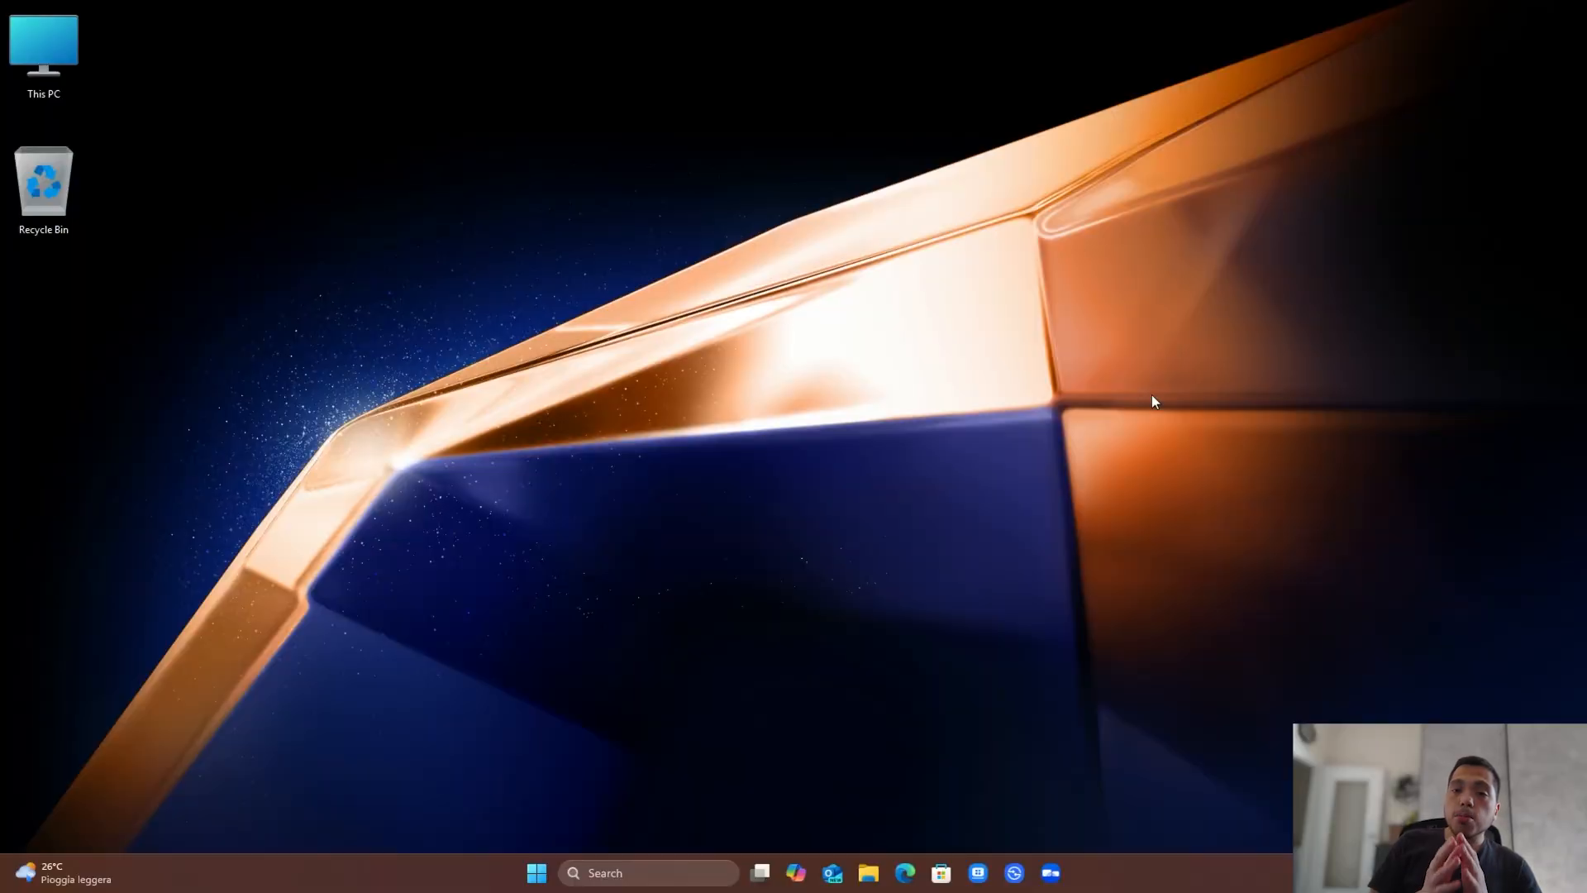
mouse_move(971, 549)
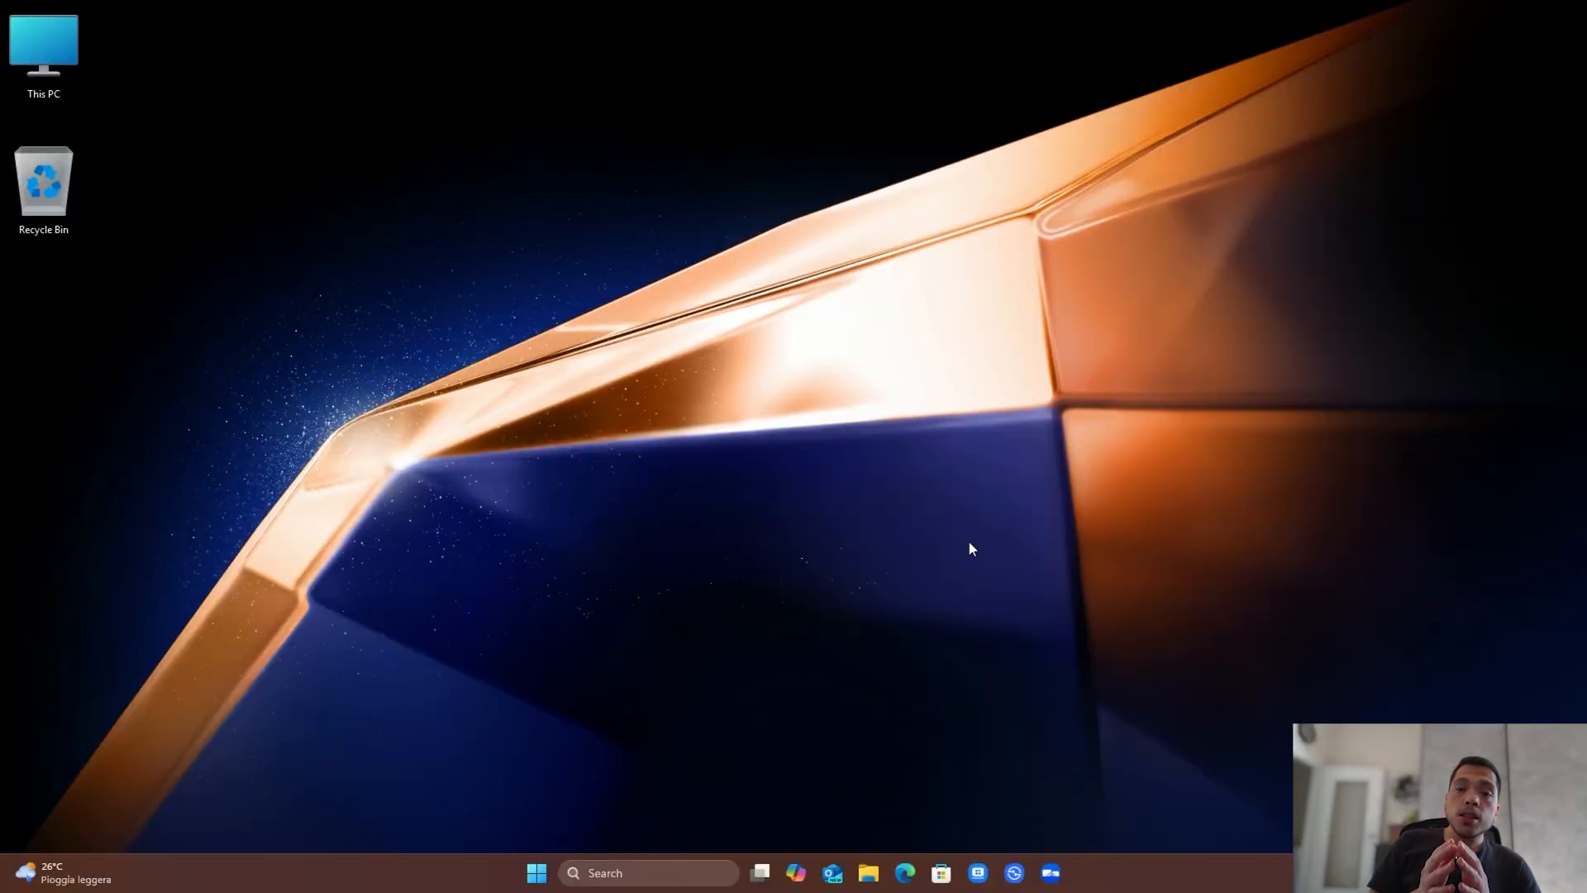
mouse_move(1148, 588)
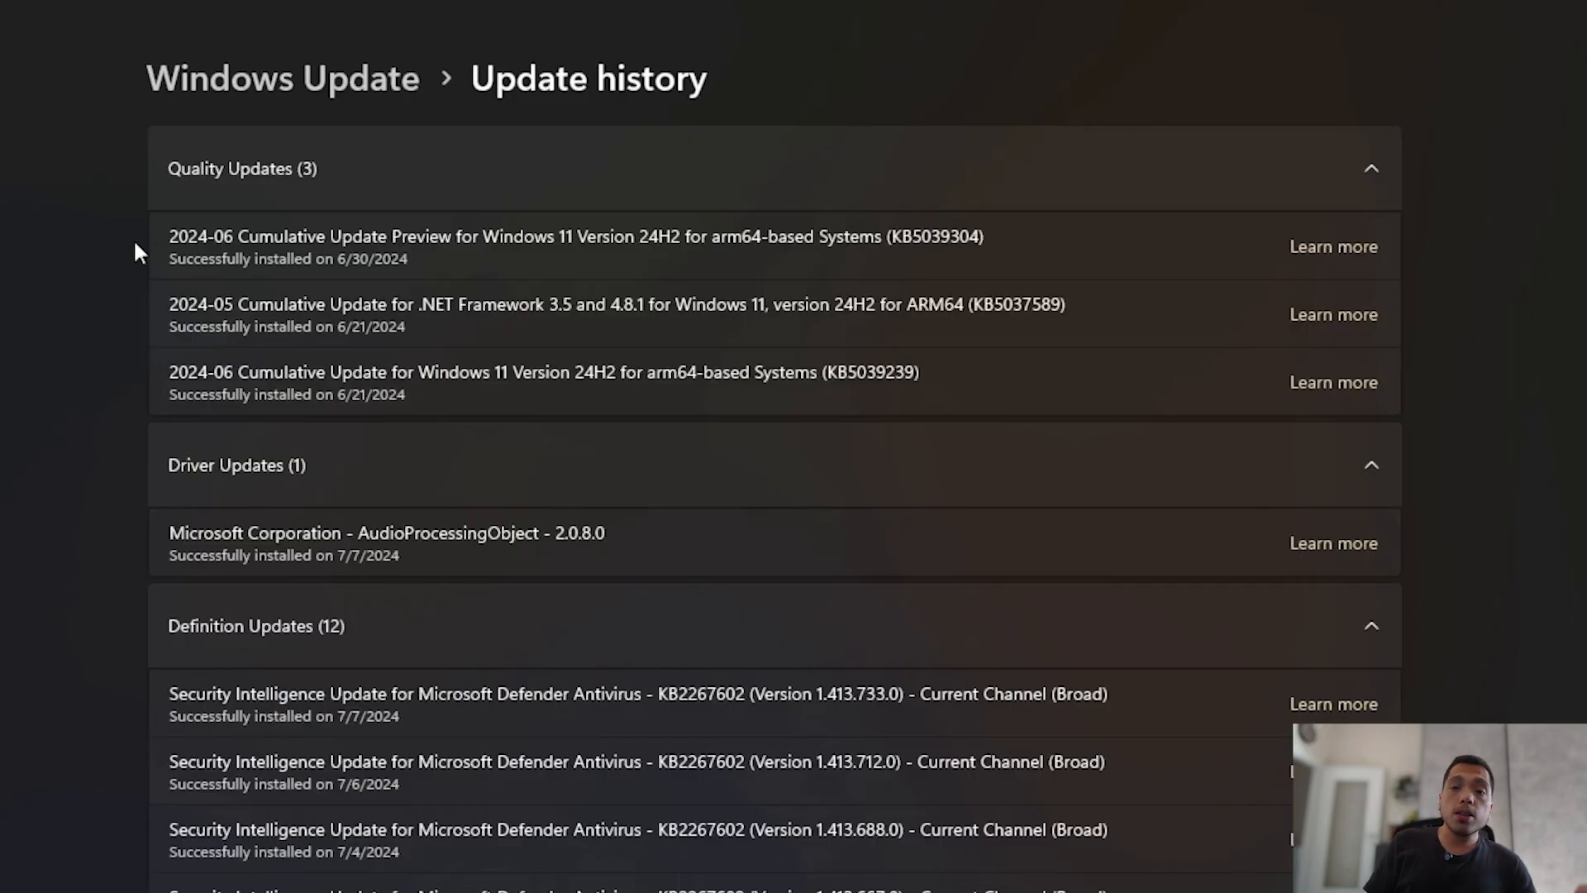
mouse_move(235, 286)
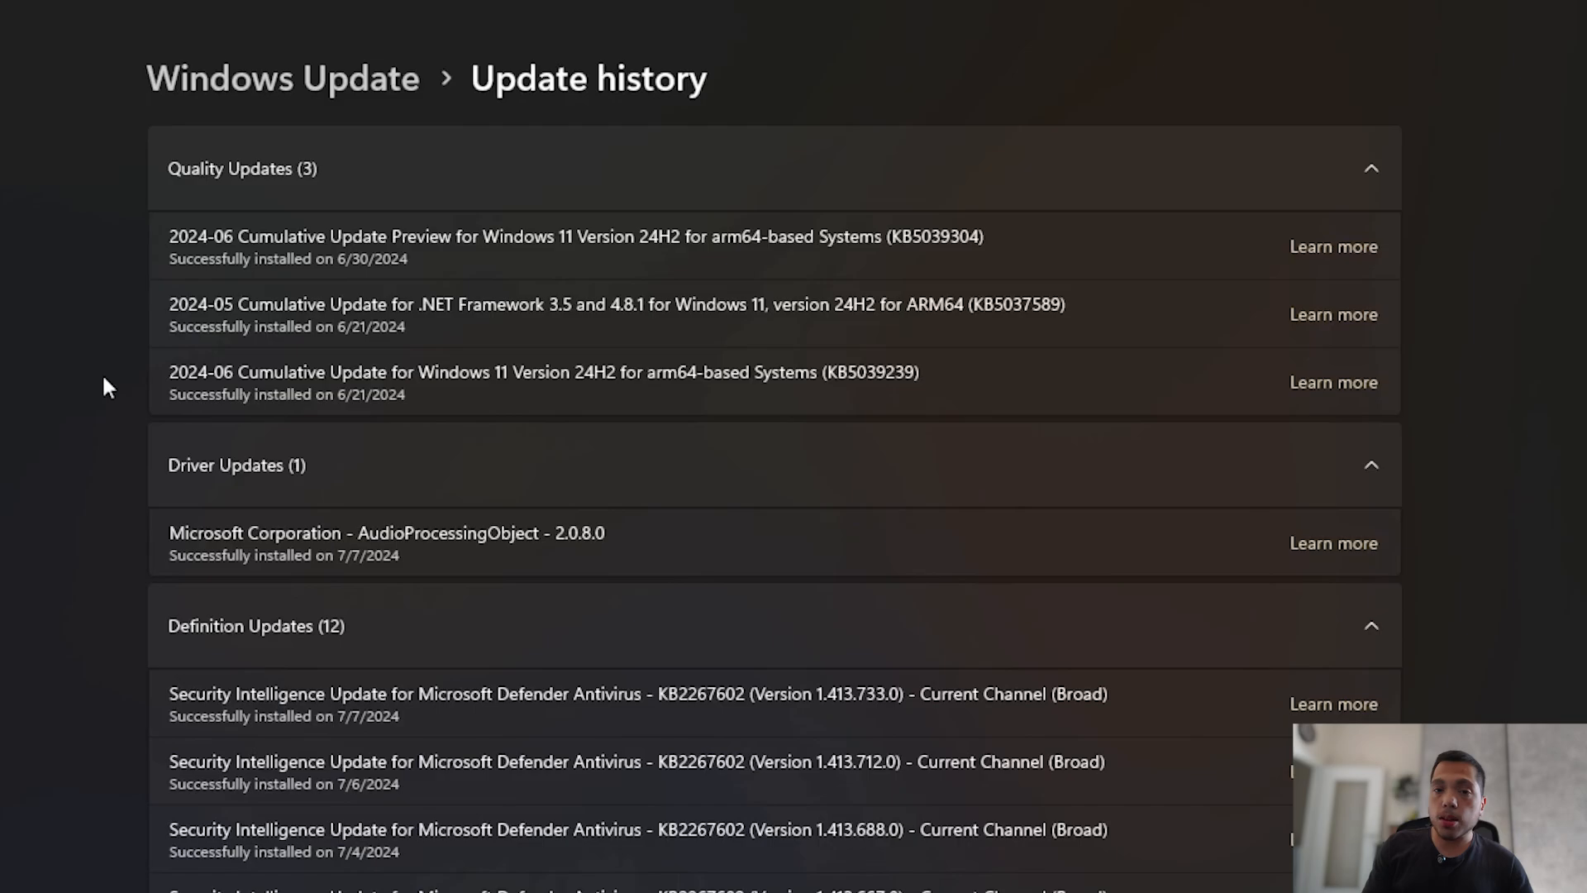
scroll("down", 3)
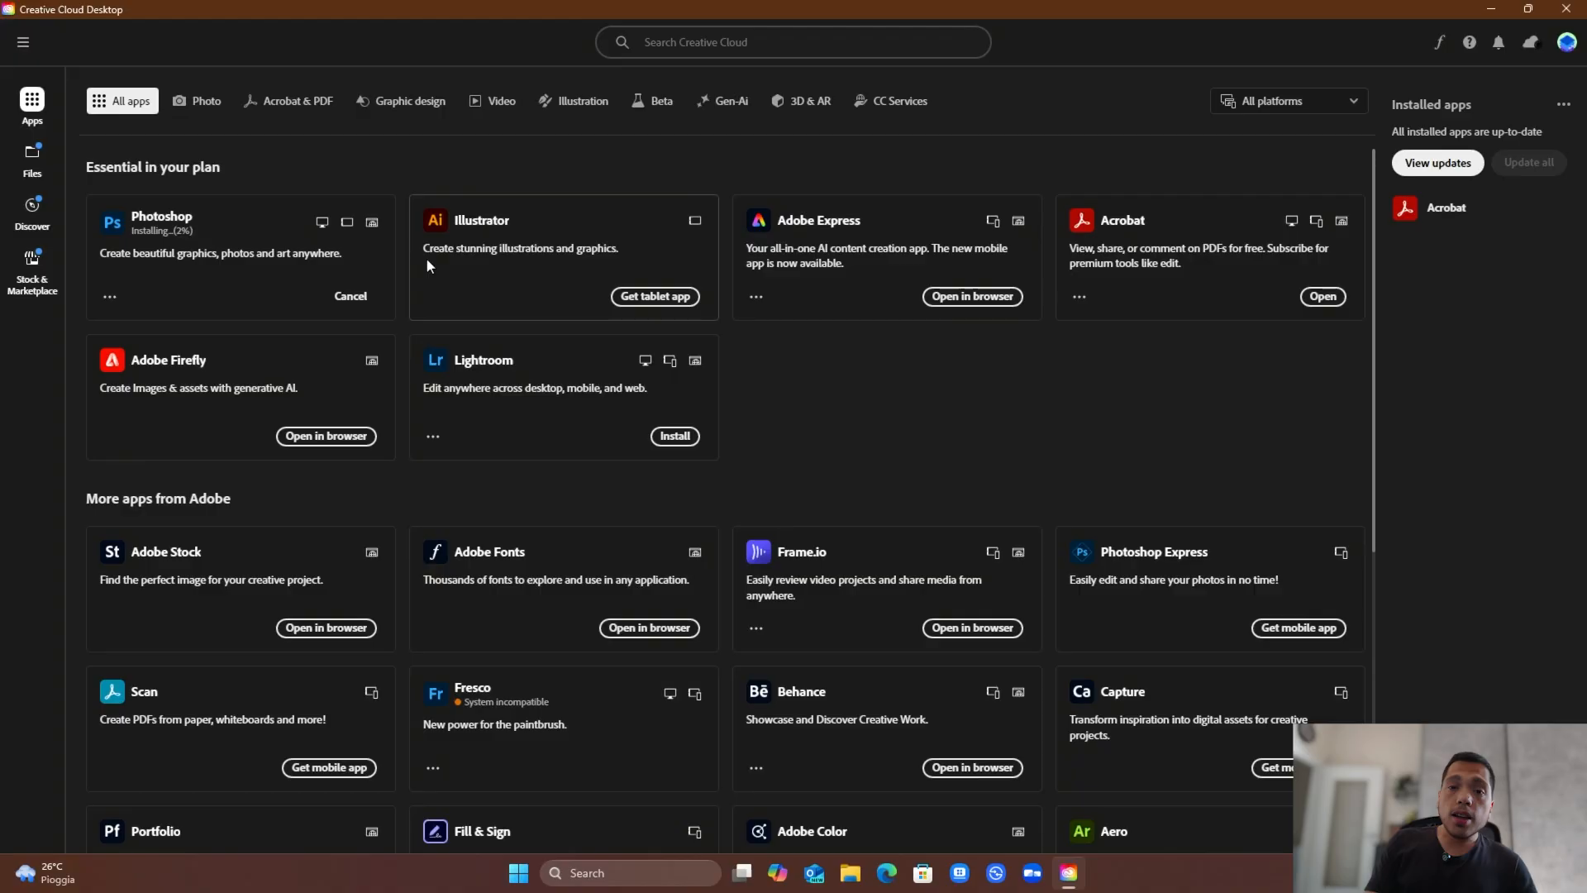
mouse_move(987, 265)
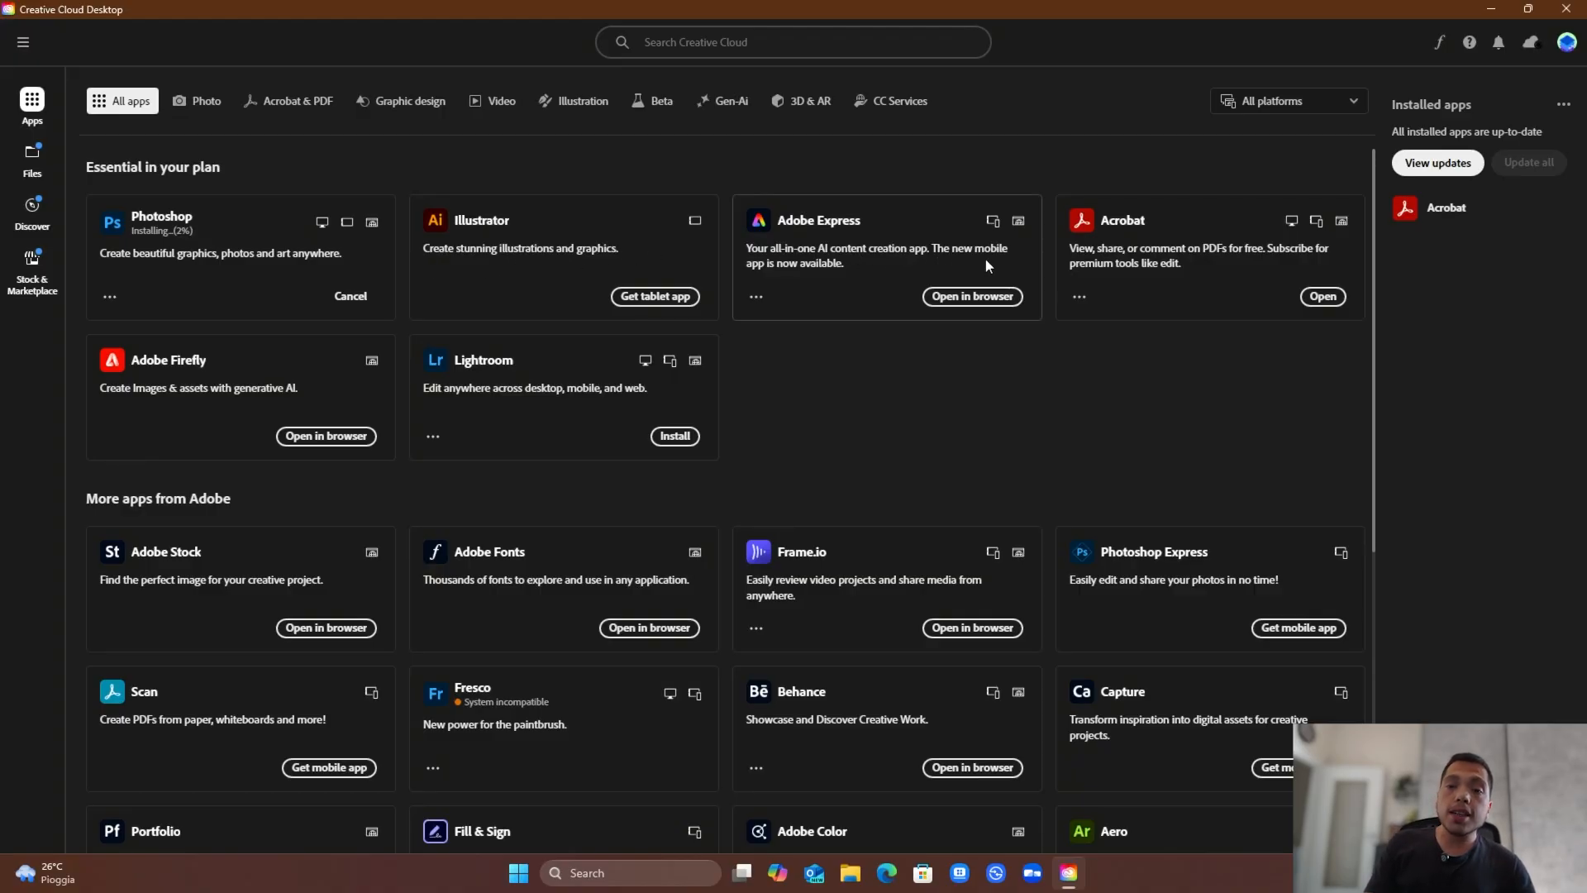
mouse_move(55, 423)
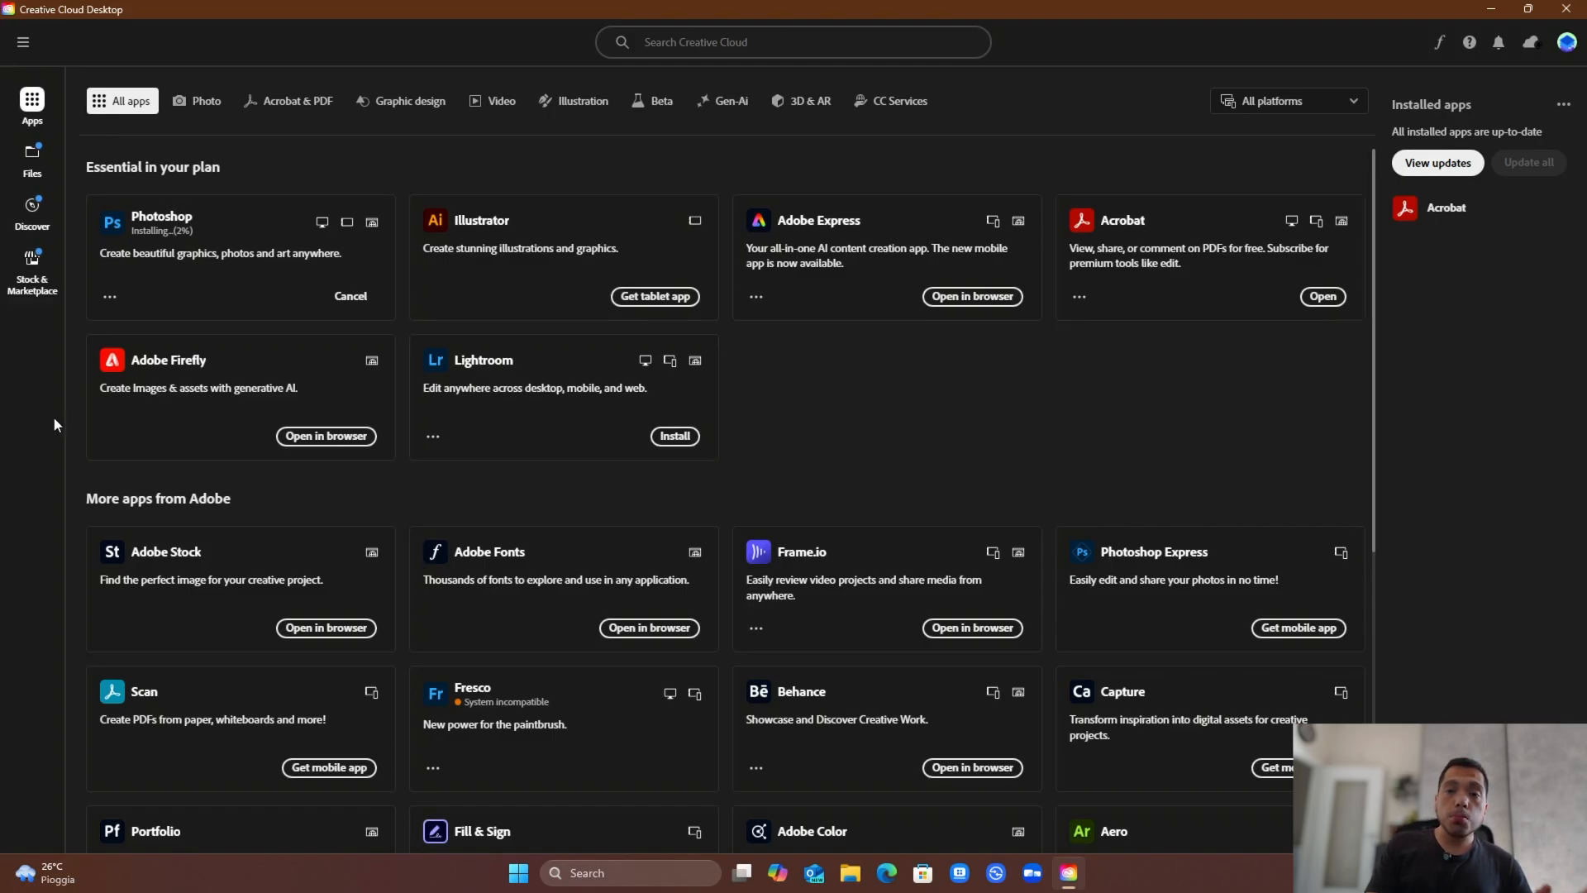
scroll("down", 3)
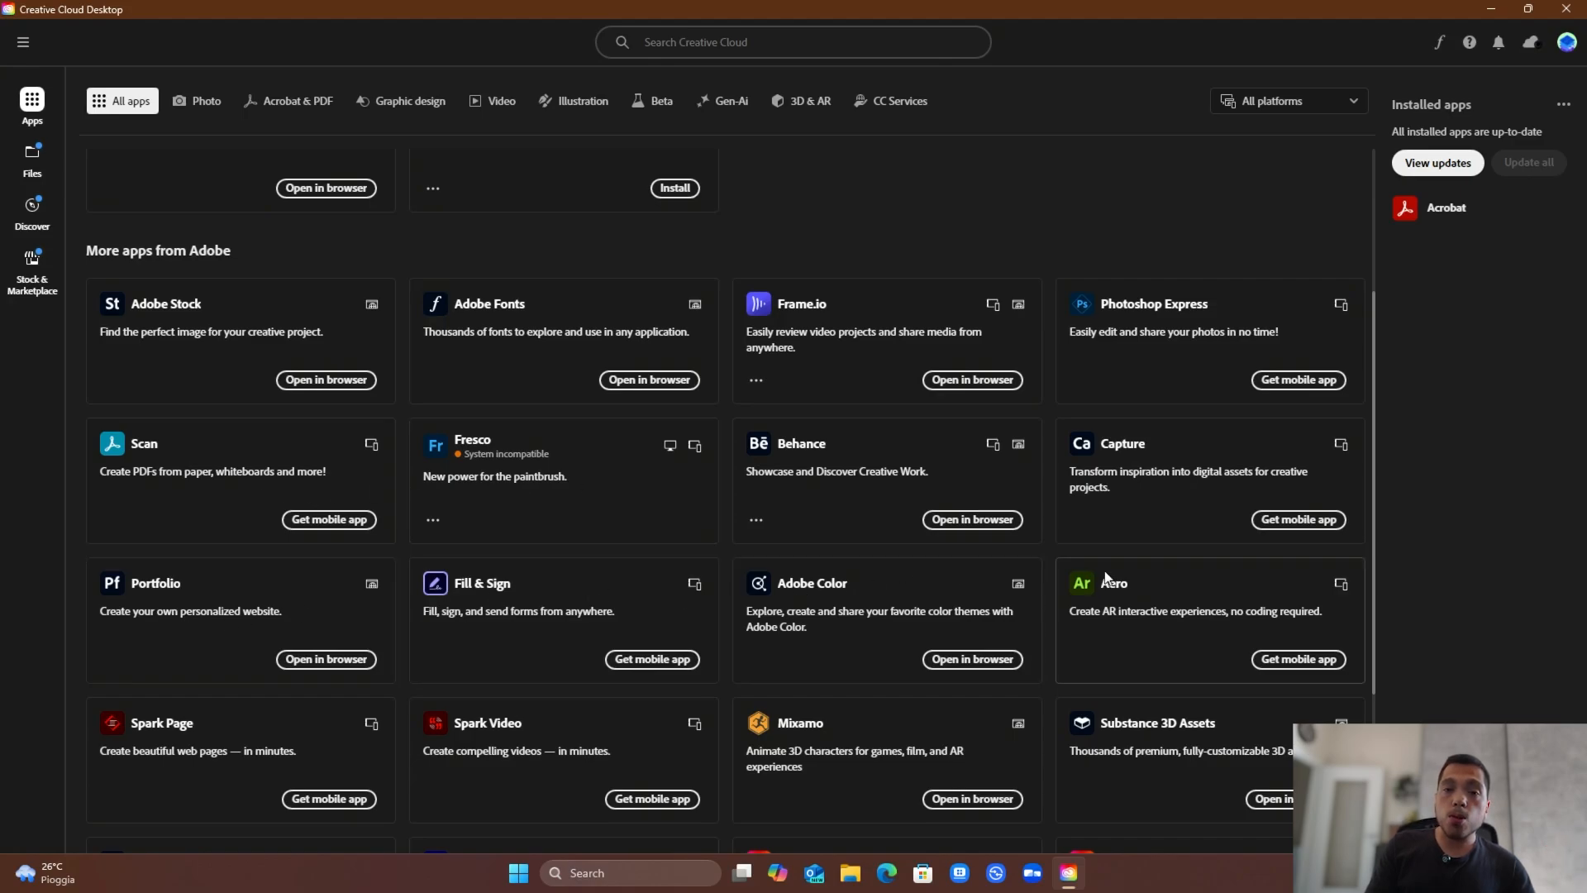
mouse_move(334, 790)
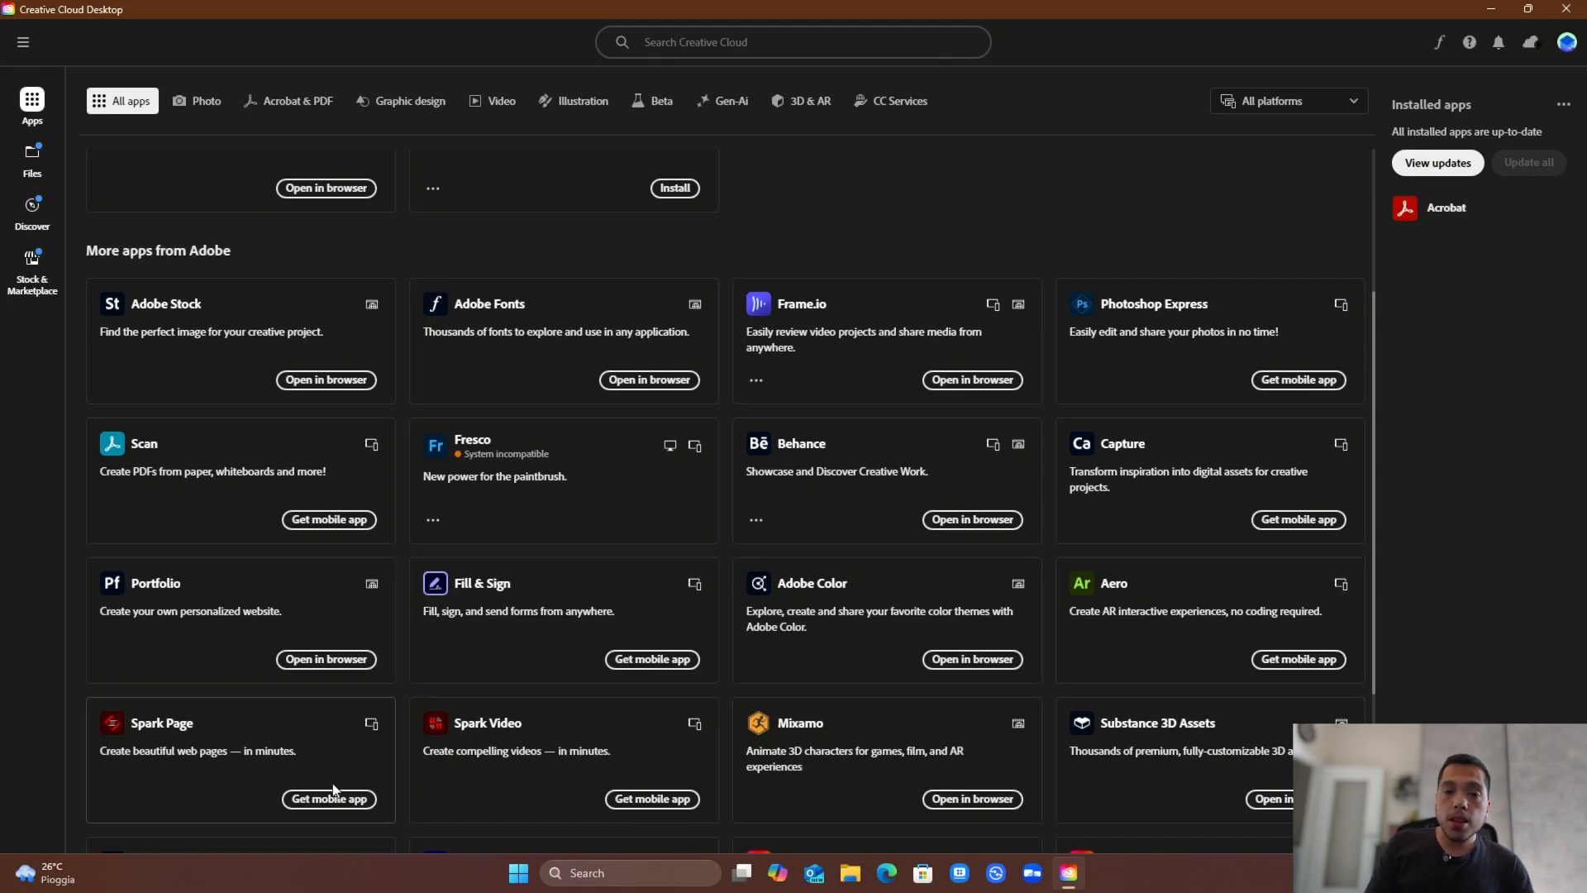
scroll("down", 3)
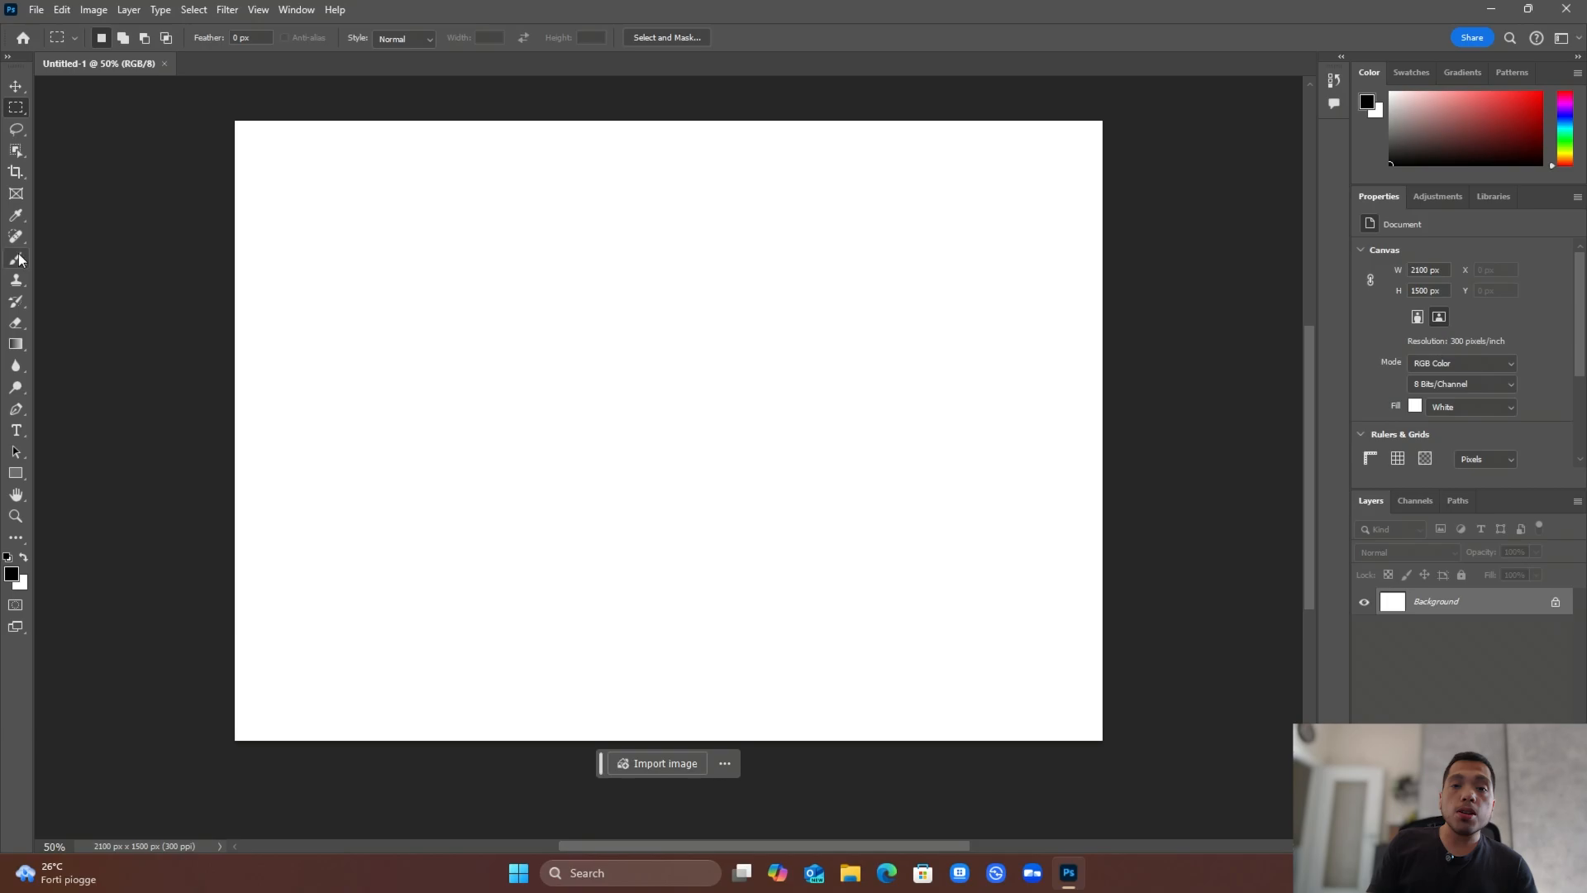
left_click_drag(385, 288, 906, 557)
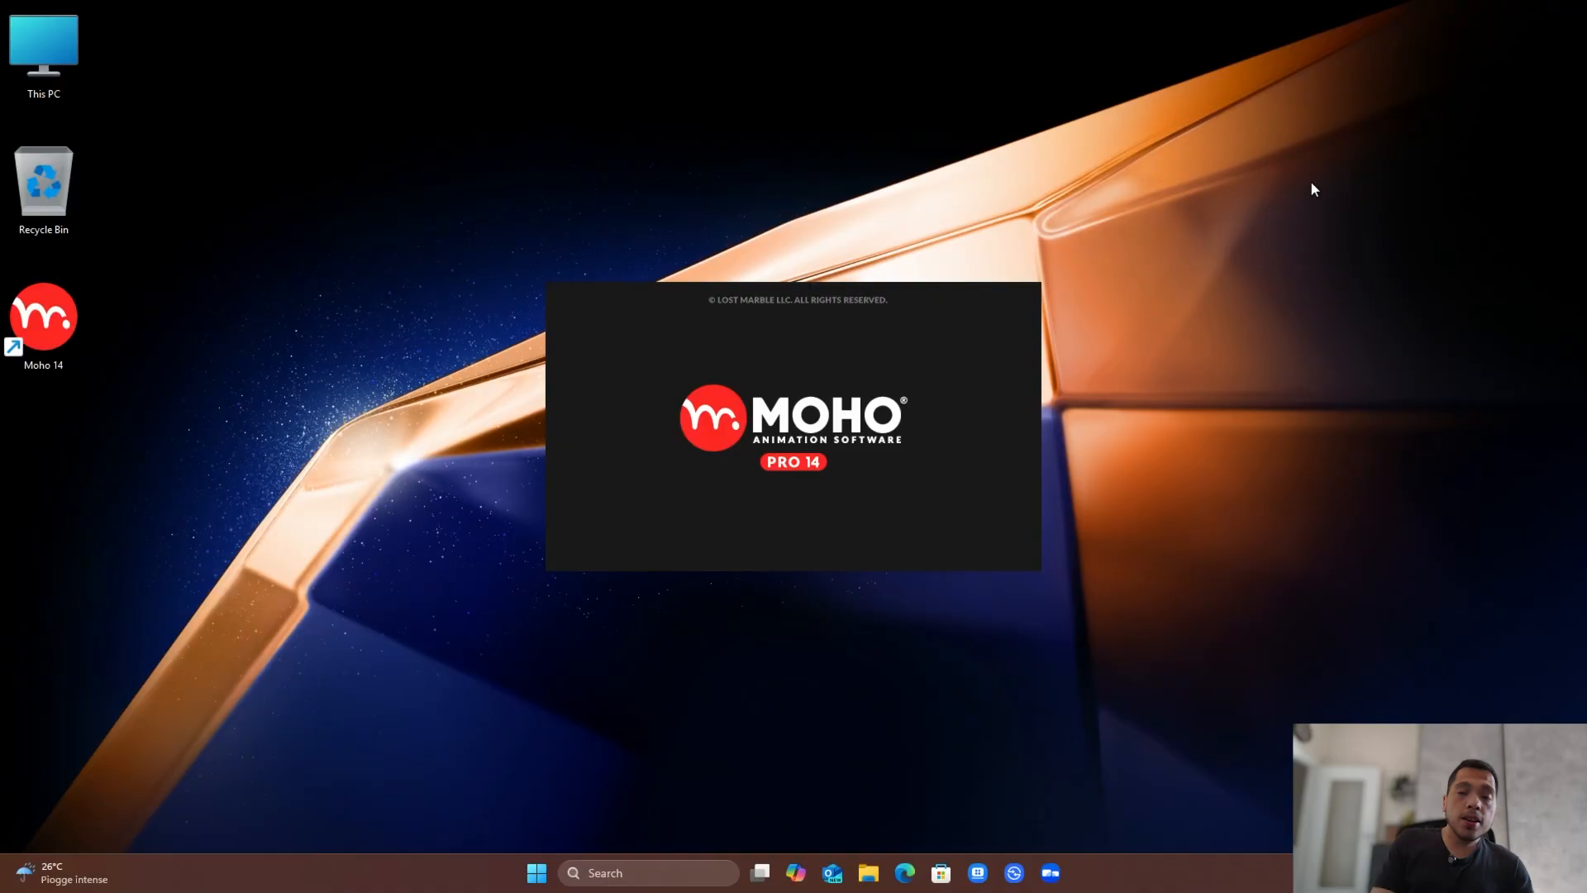
mouse_move(963, 417)
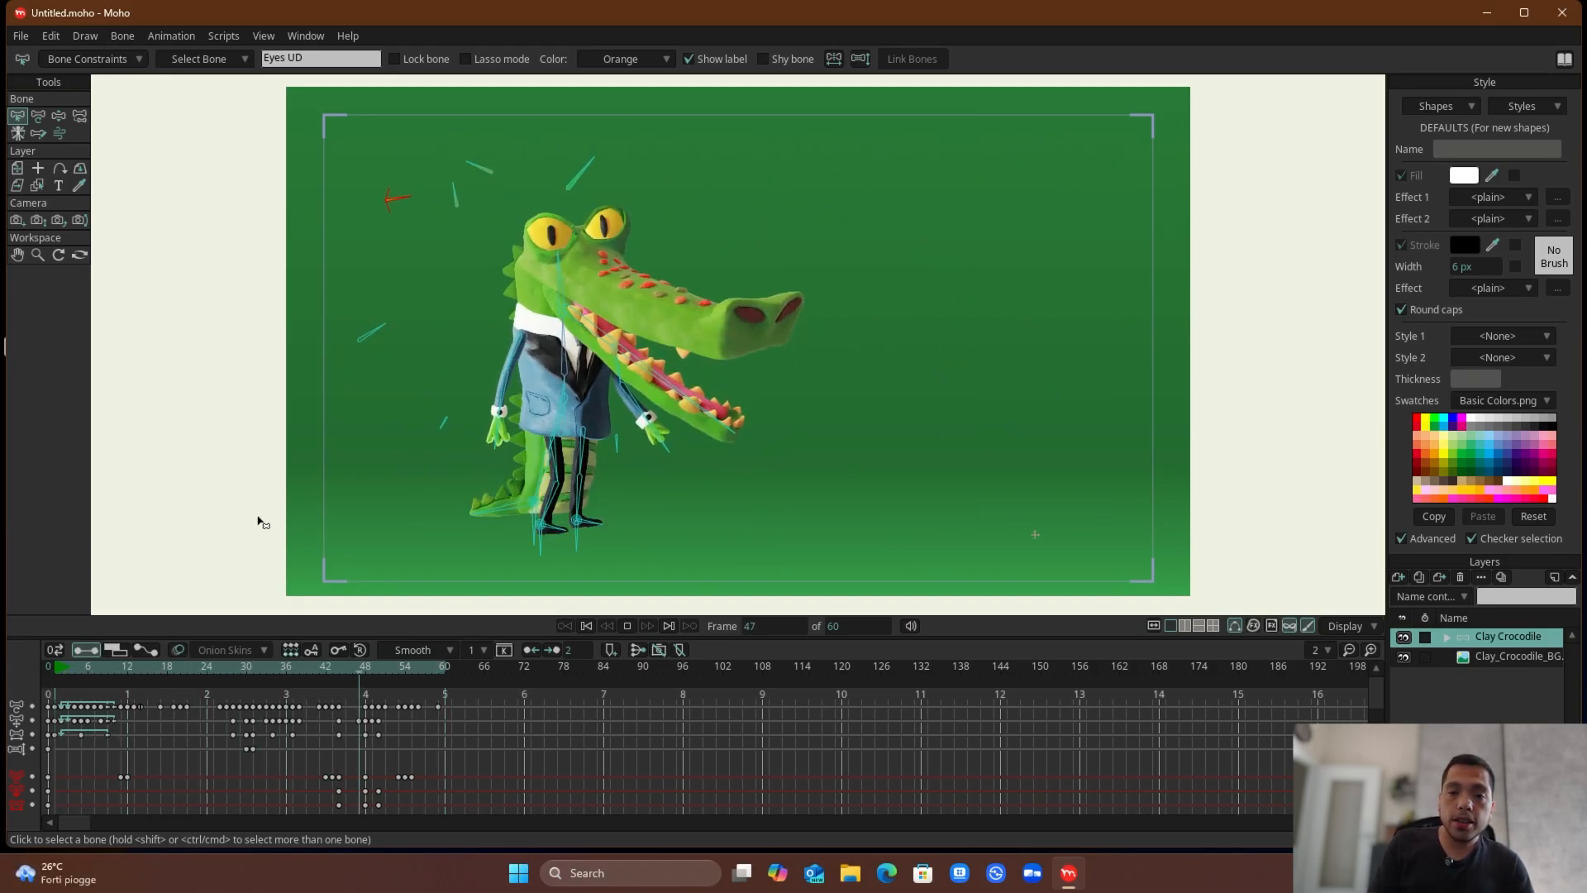
left_click(127, 666)
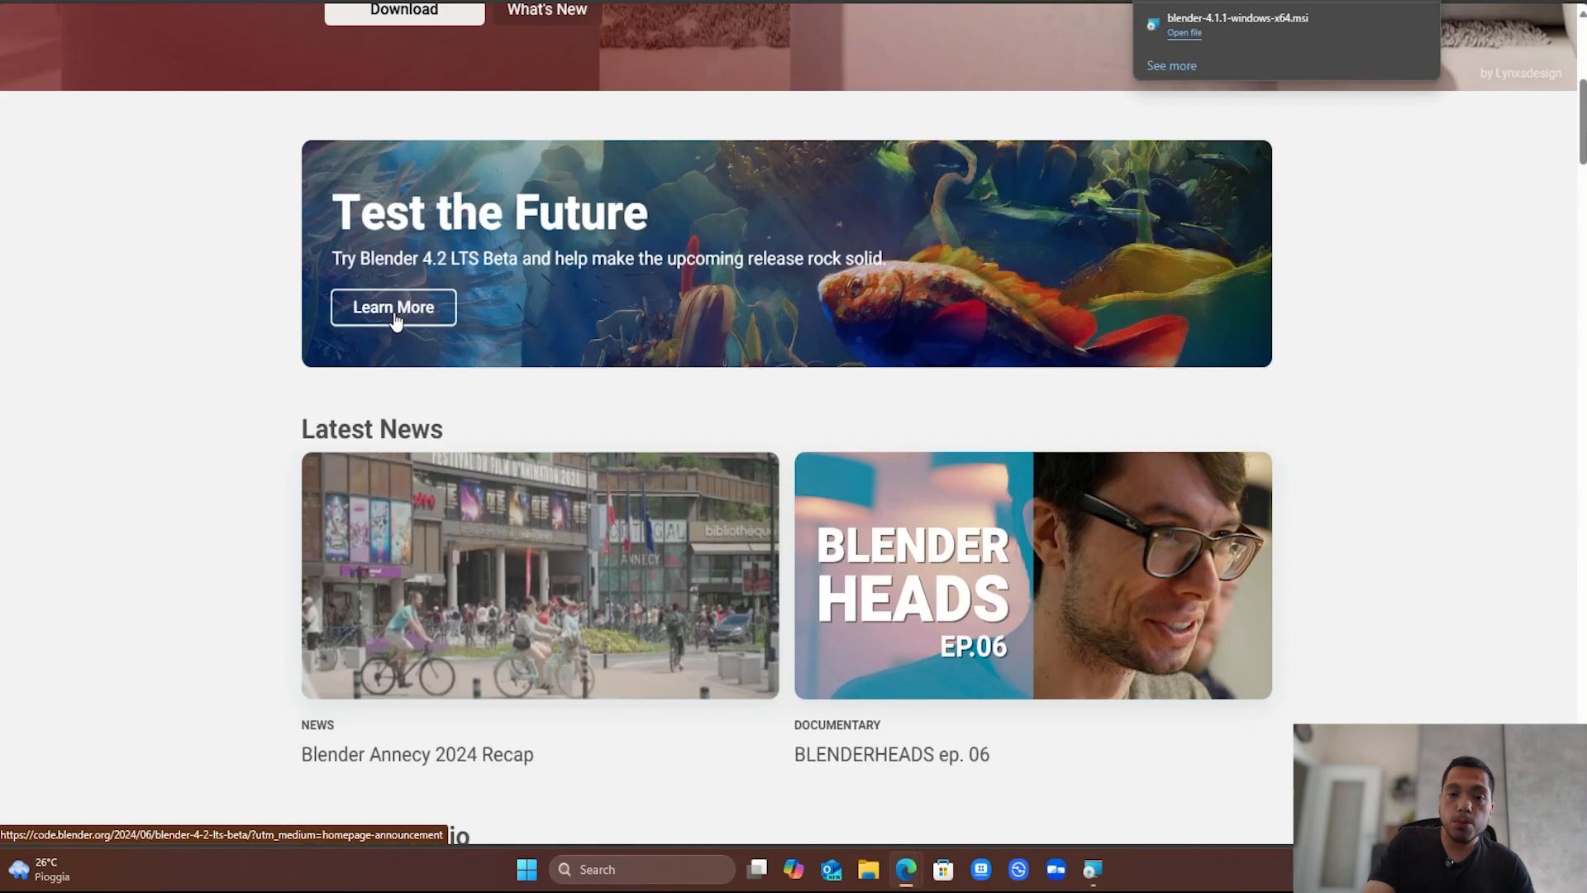
- Download the Windows x64 Blender installer from blender.org
left_click(394, 307)
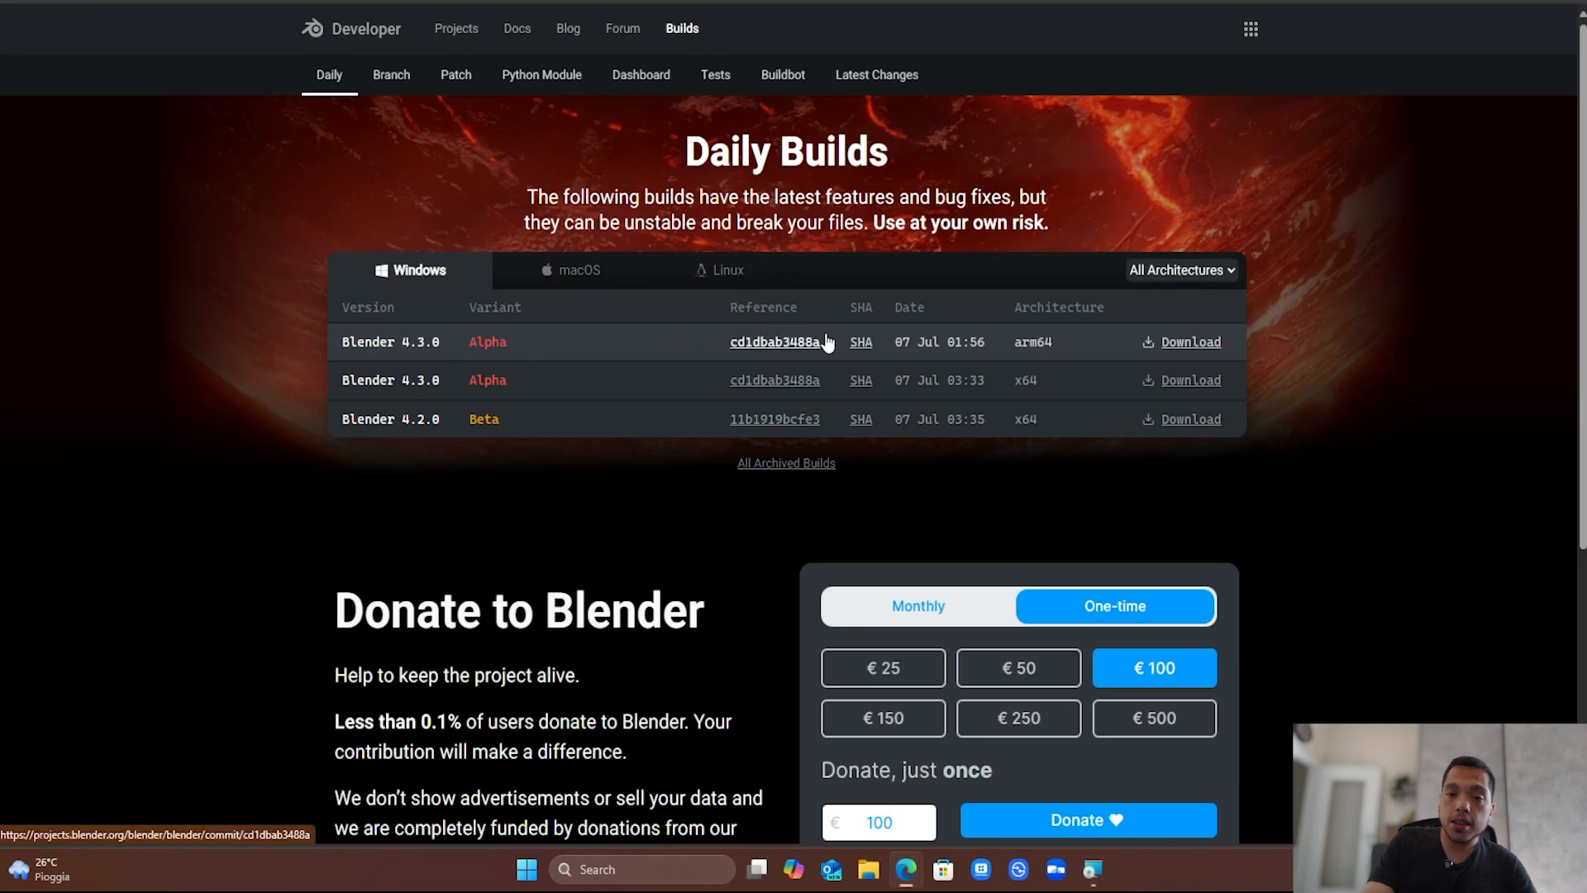
mouse_move(1035, 359)
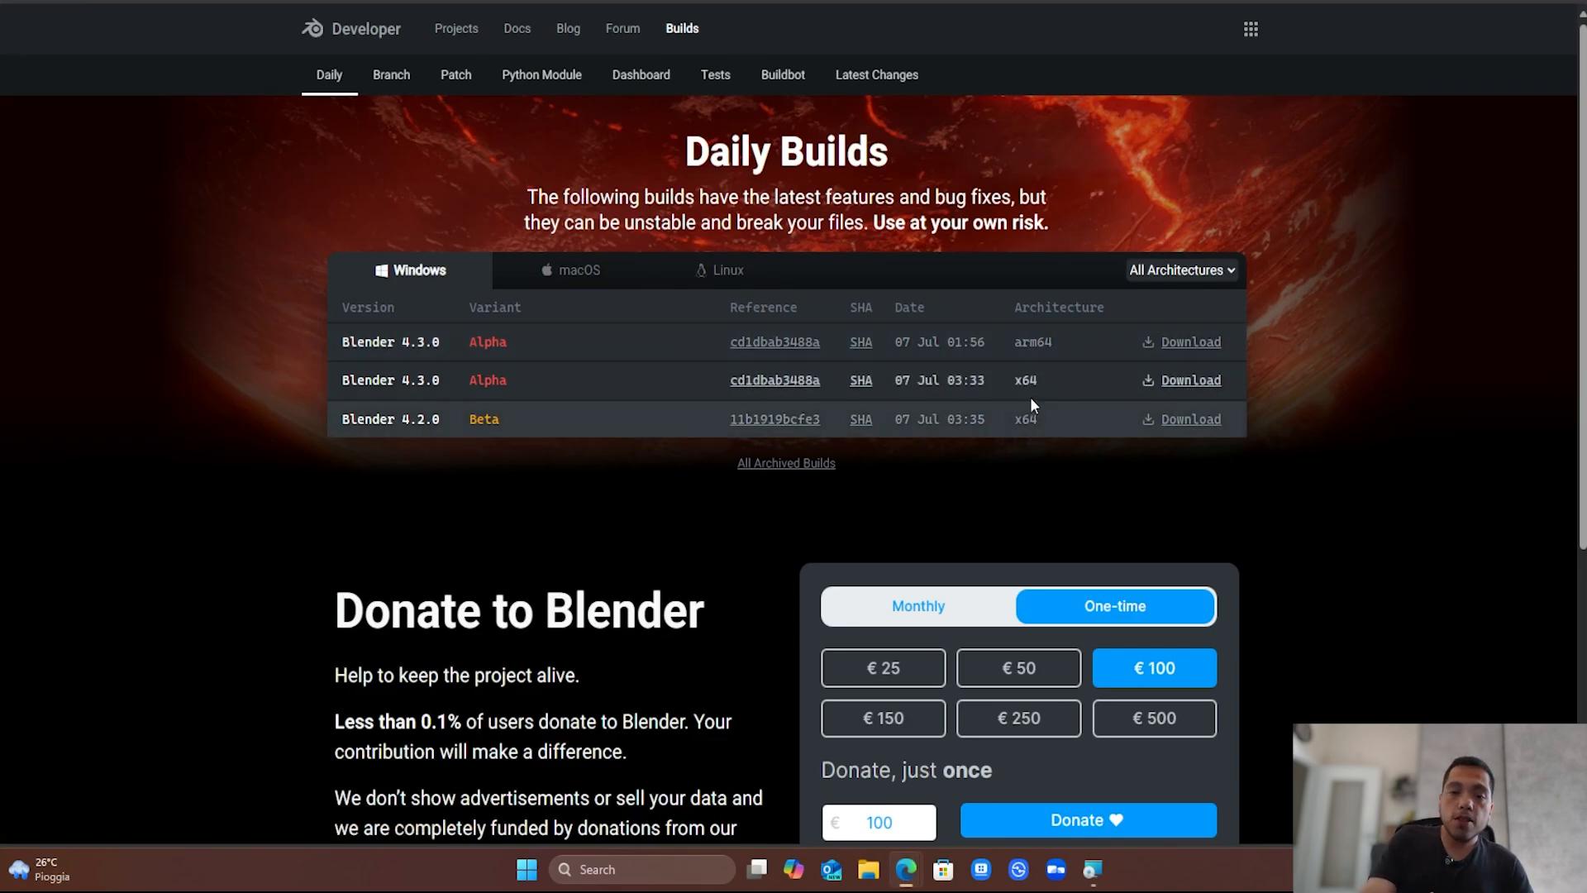
mouse_move(1272, 339)
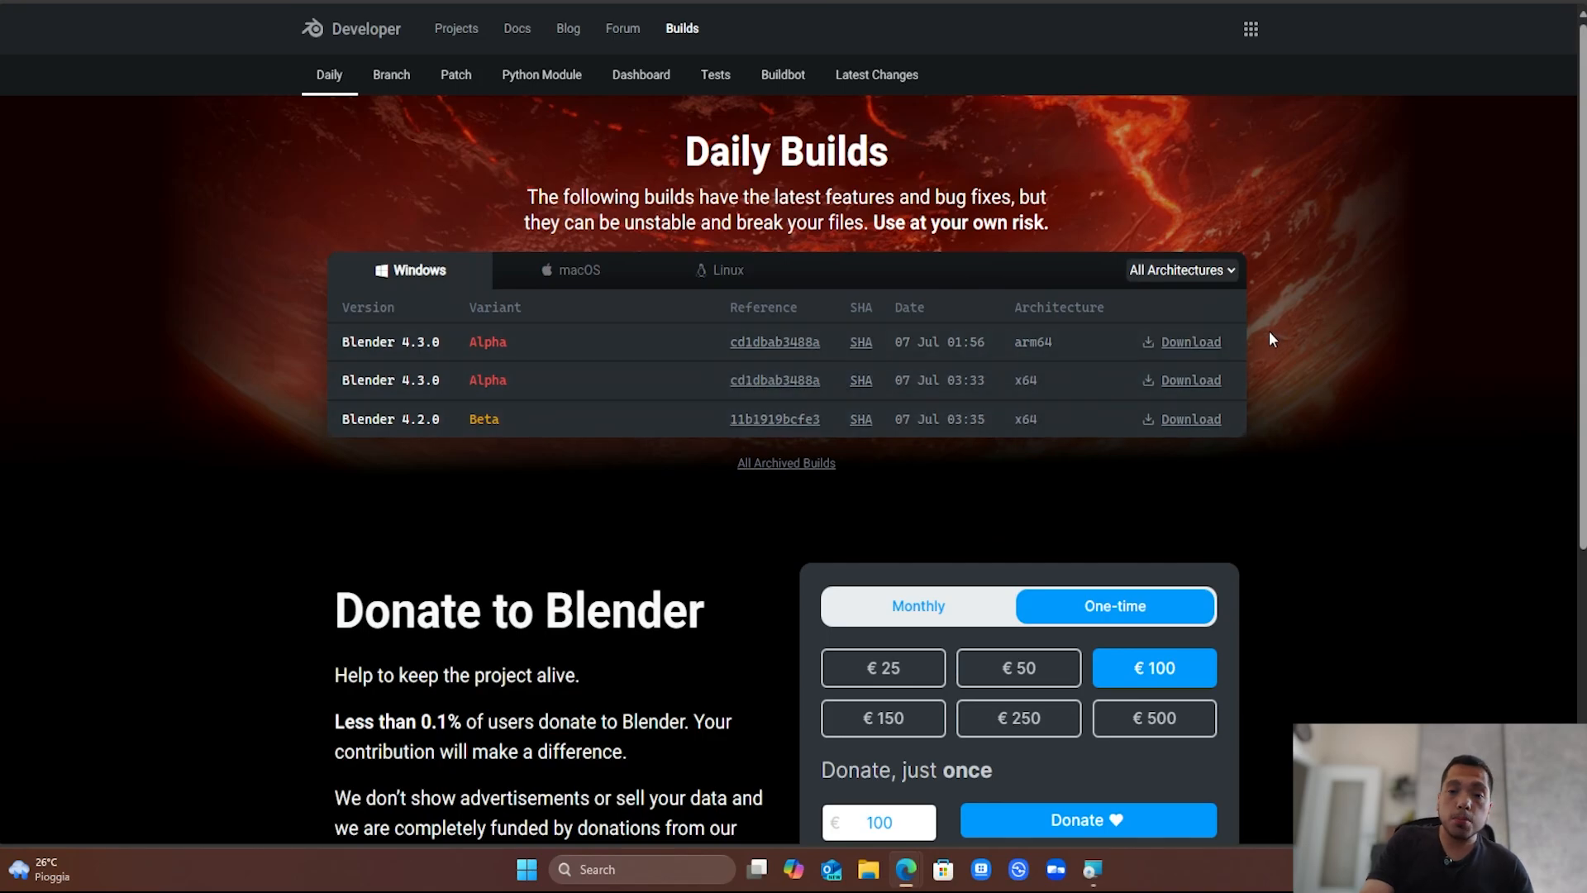
mouse_move(1189, 340)
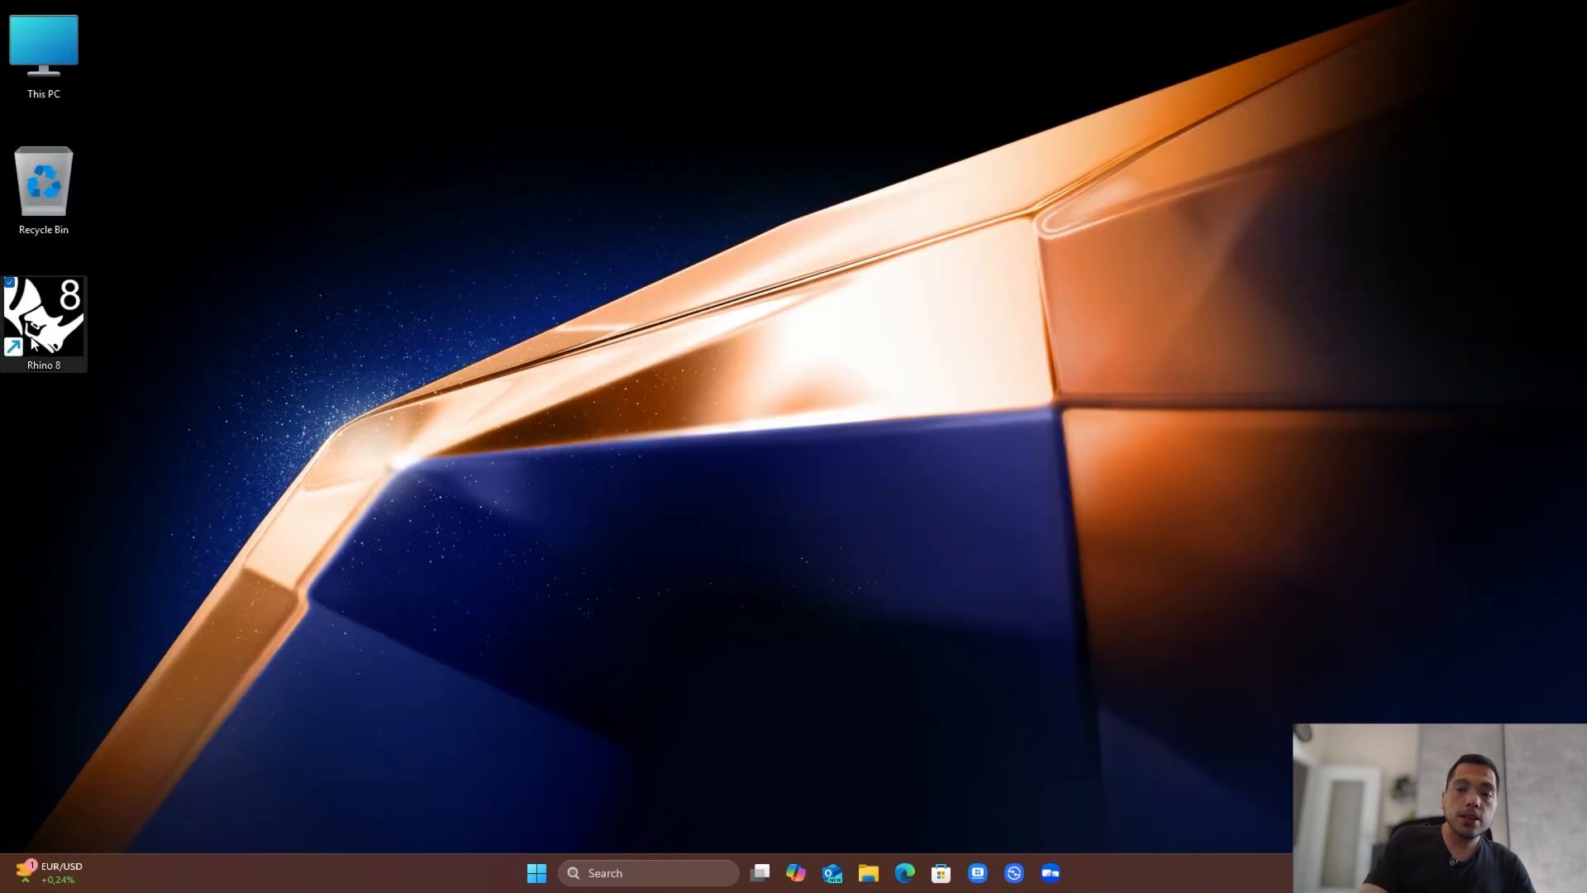
- Launch Rhino 8 from its desktop icon to model a wireframe box
double_click(43, 319)
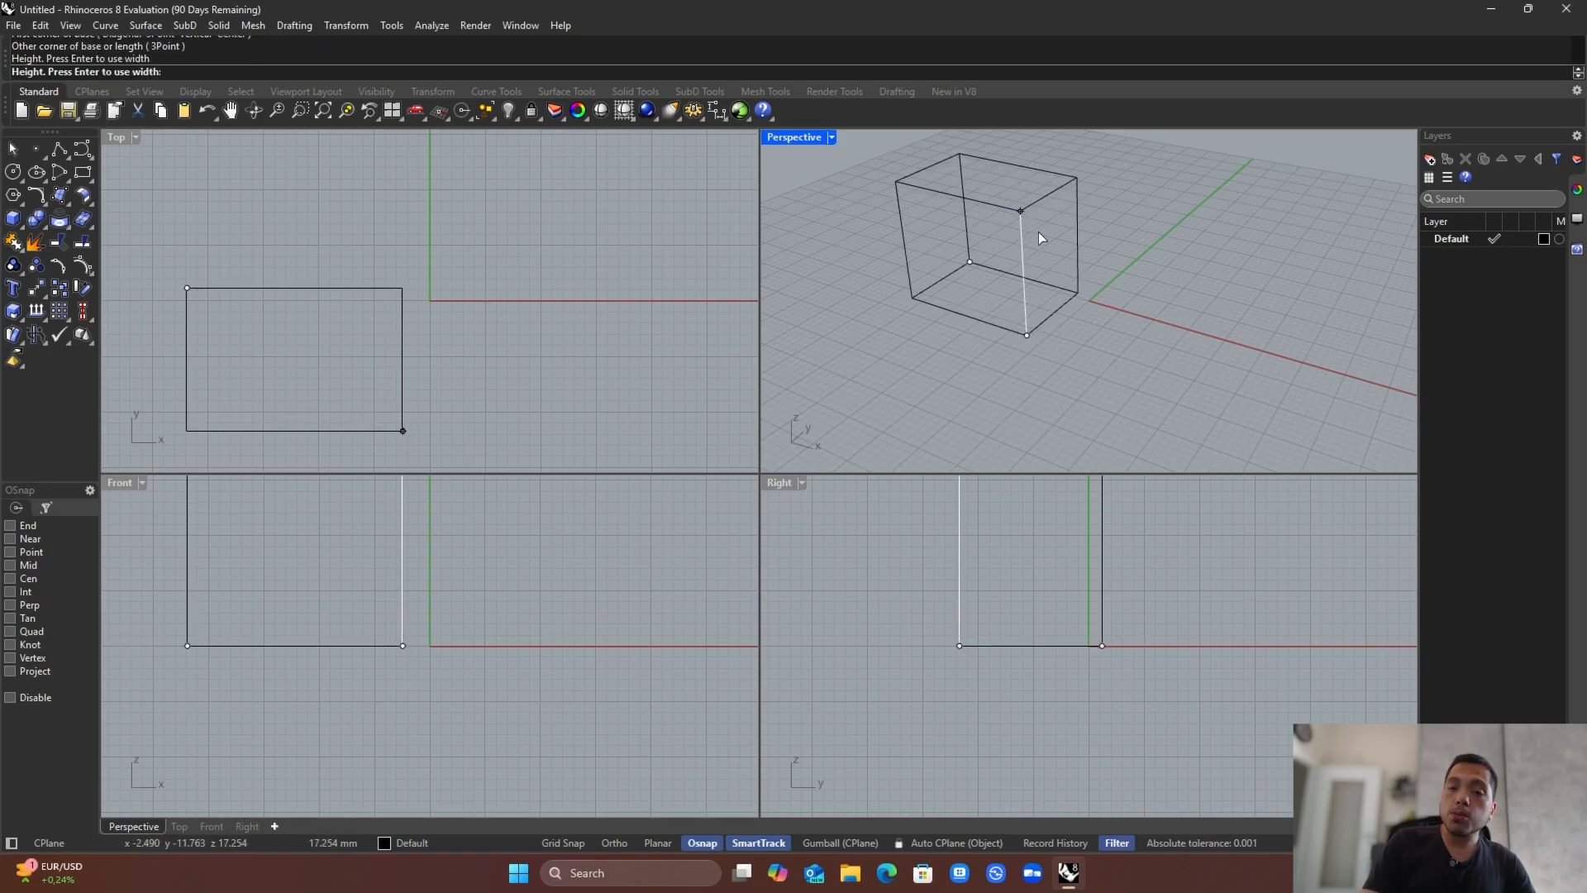
mouse_move(933, 269)
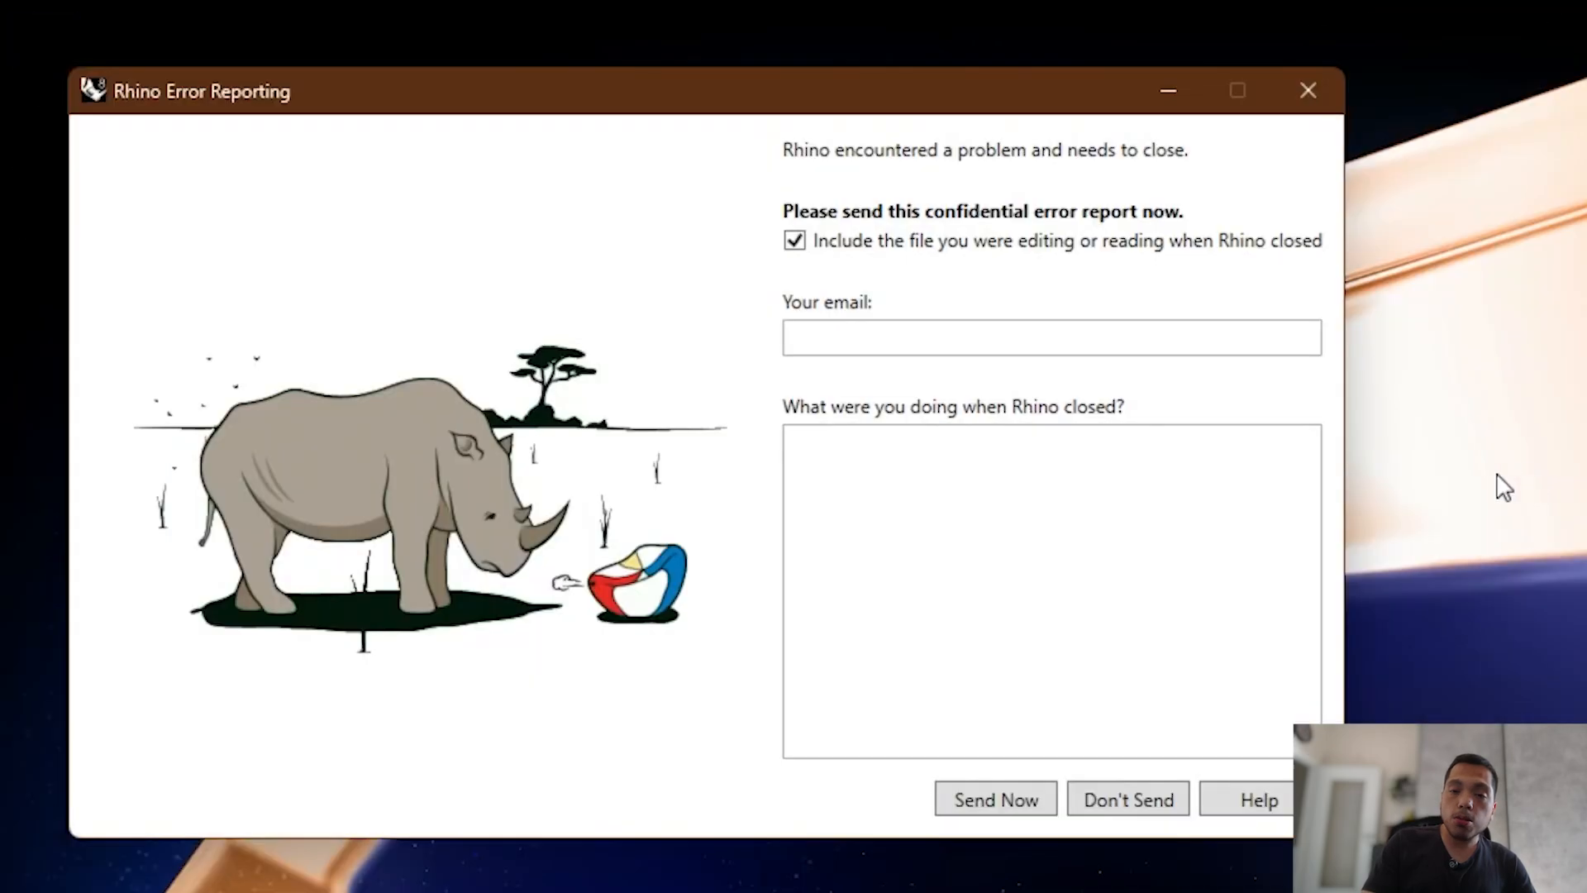
mouse_move(557, 647)
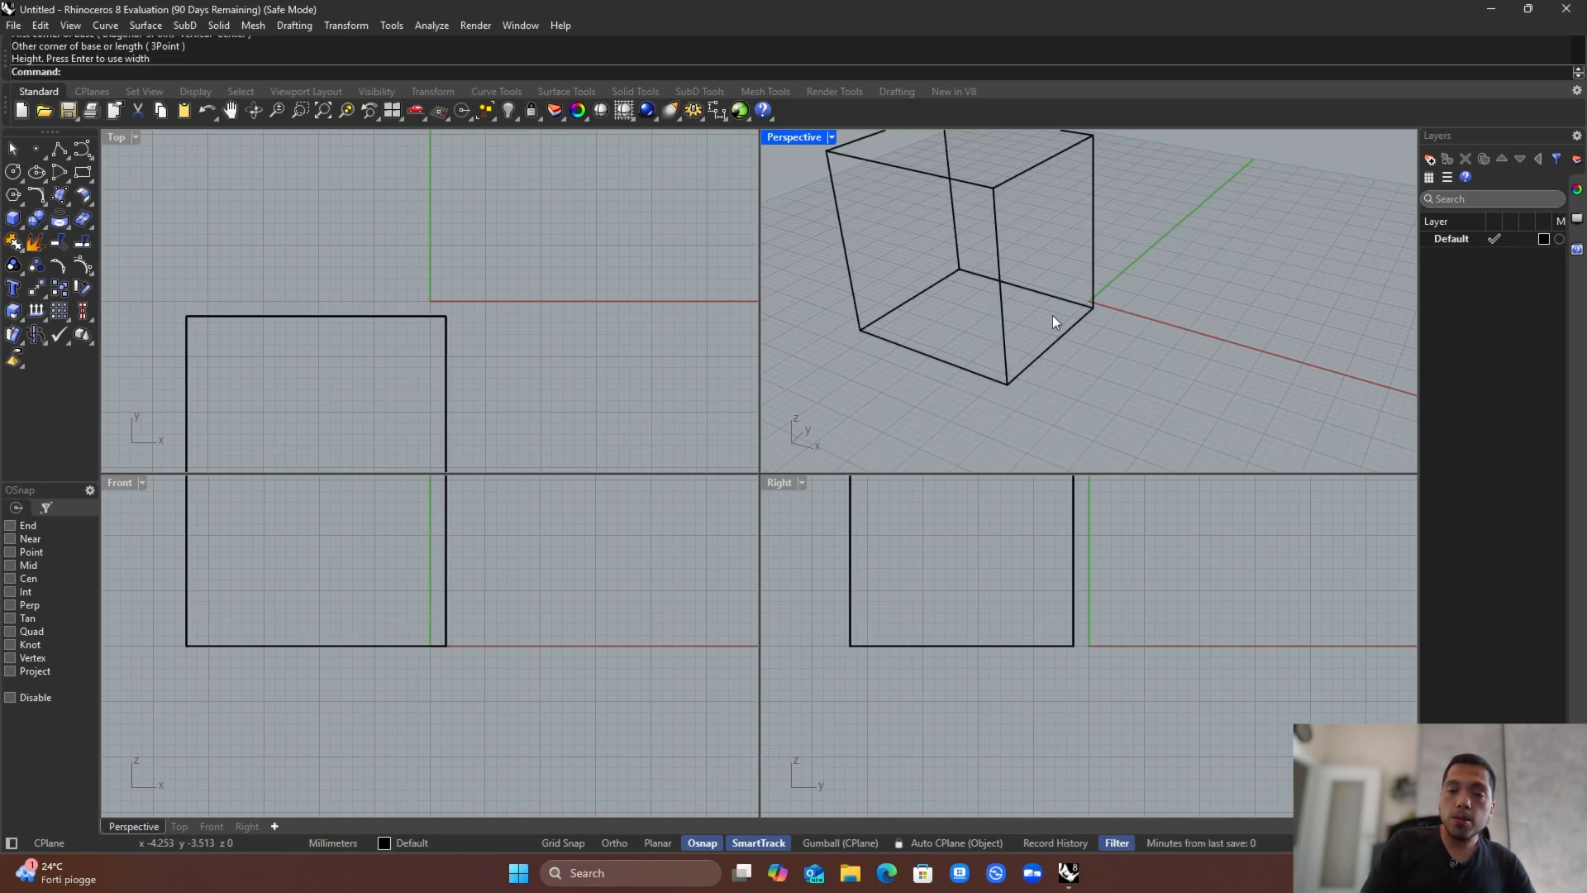
mouse_move(1202, 313)
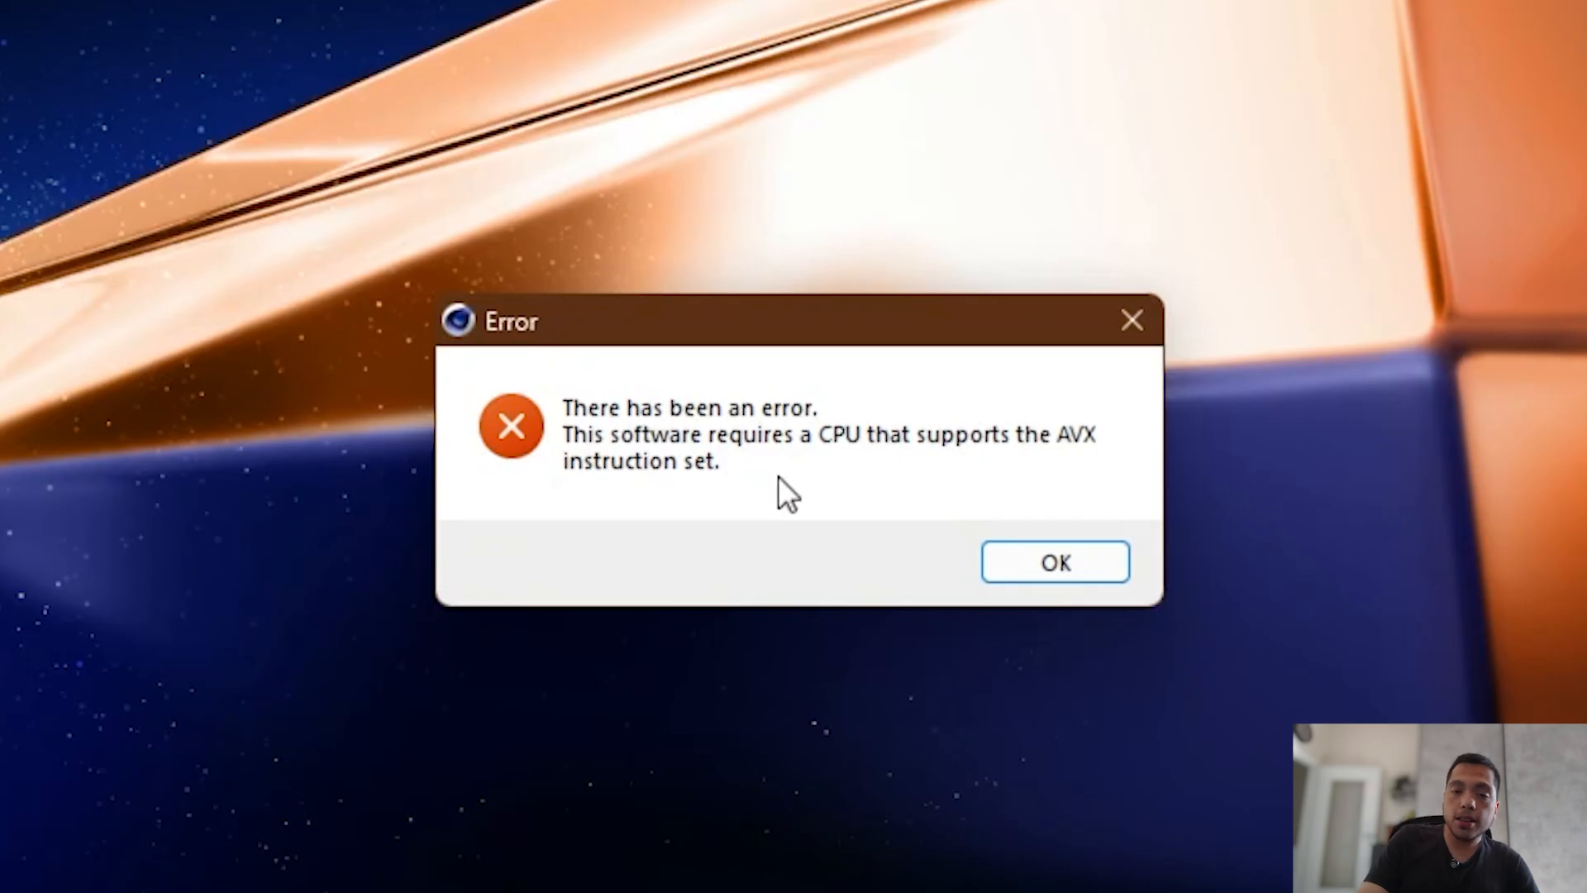
- Dismiss the Cinema 4D installer's AVX CPU requirement error with OK
left_click(1055, 562)
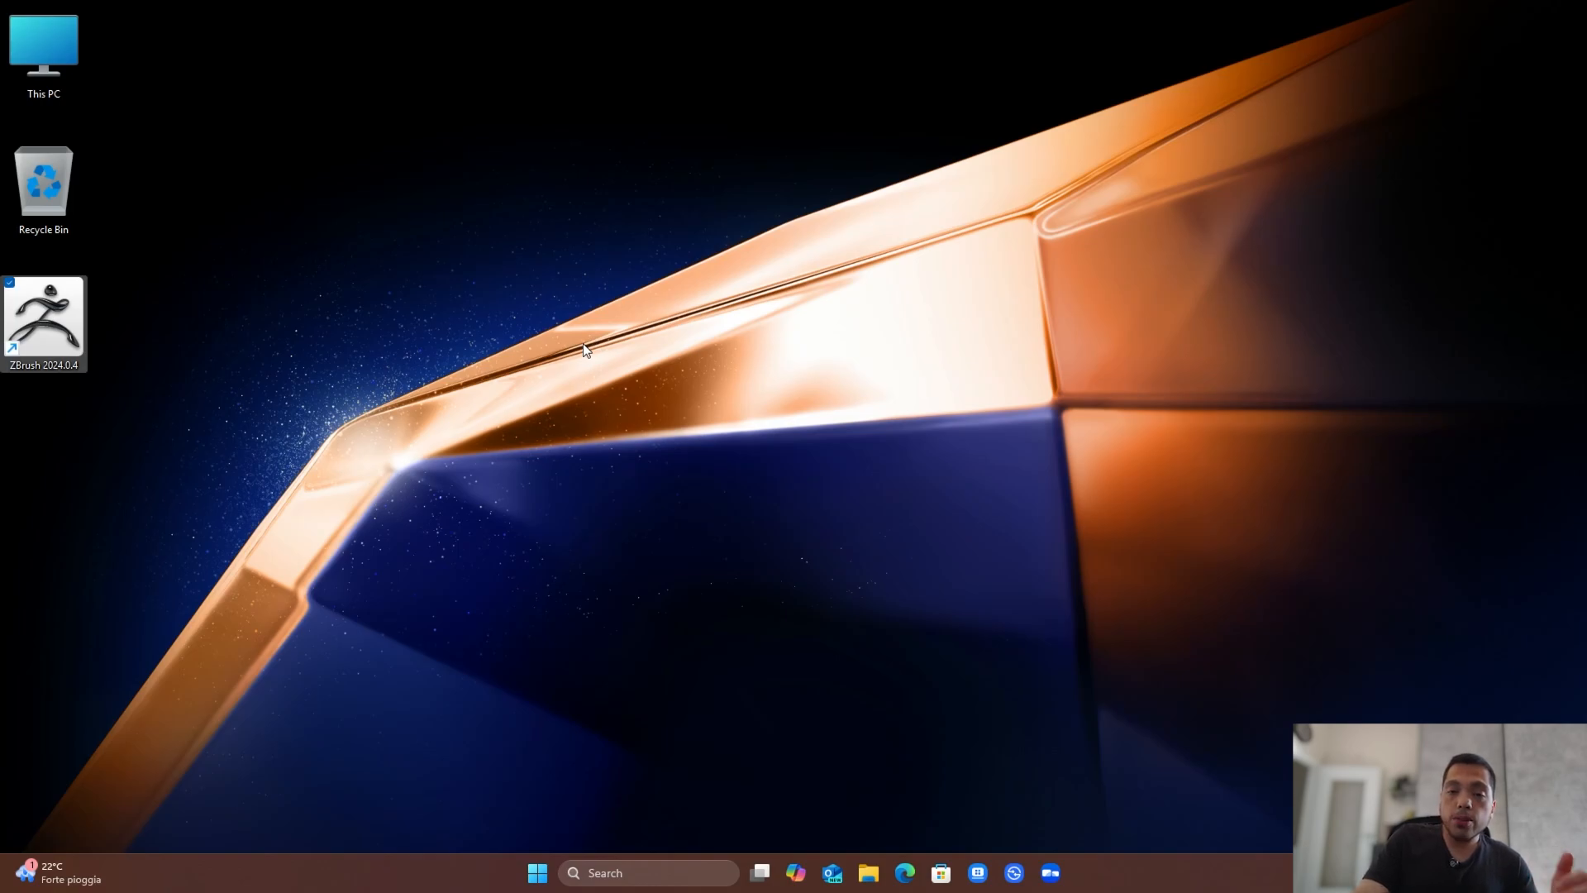
right_click(43, 323)
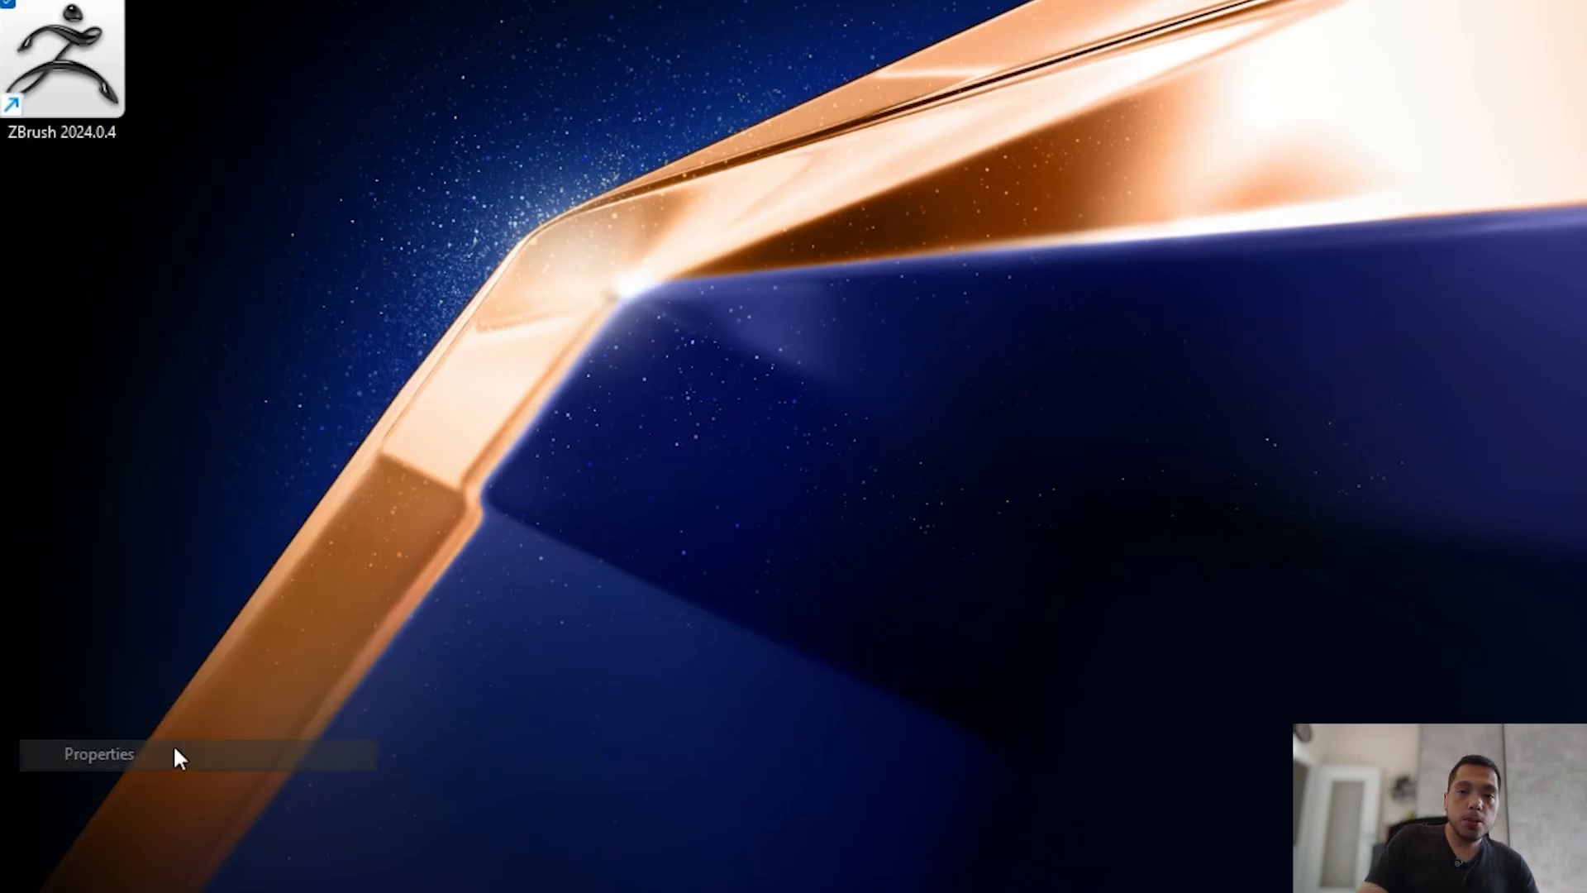
left_click(98, 754)
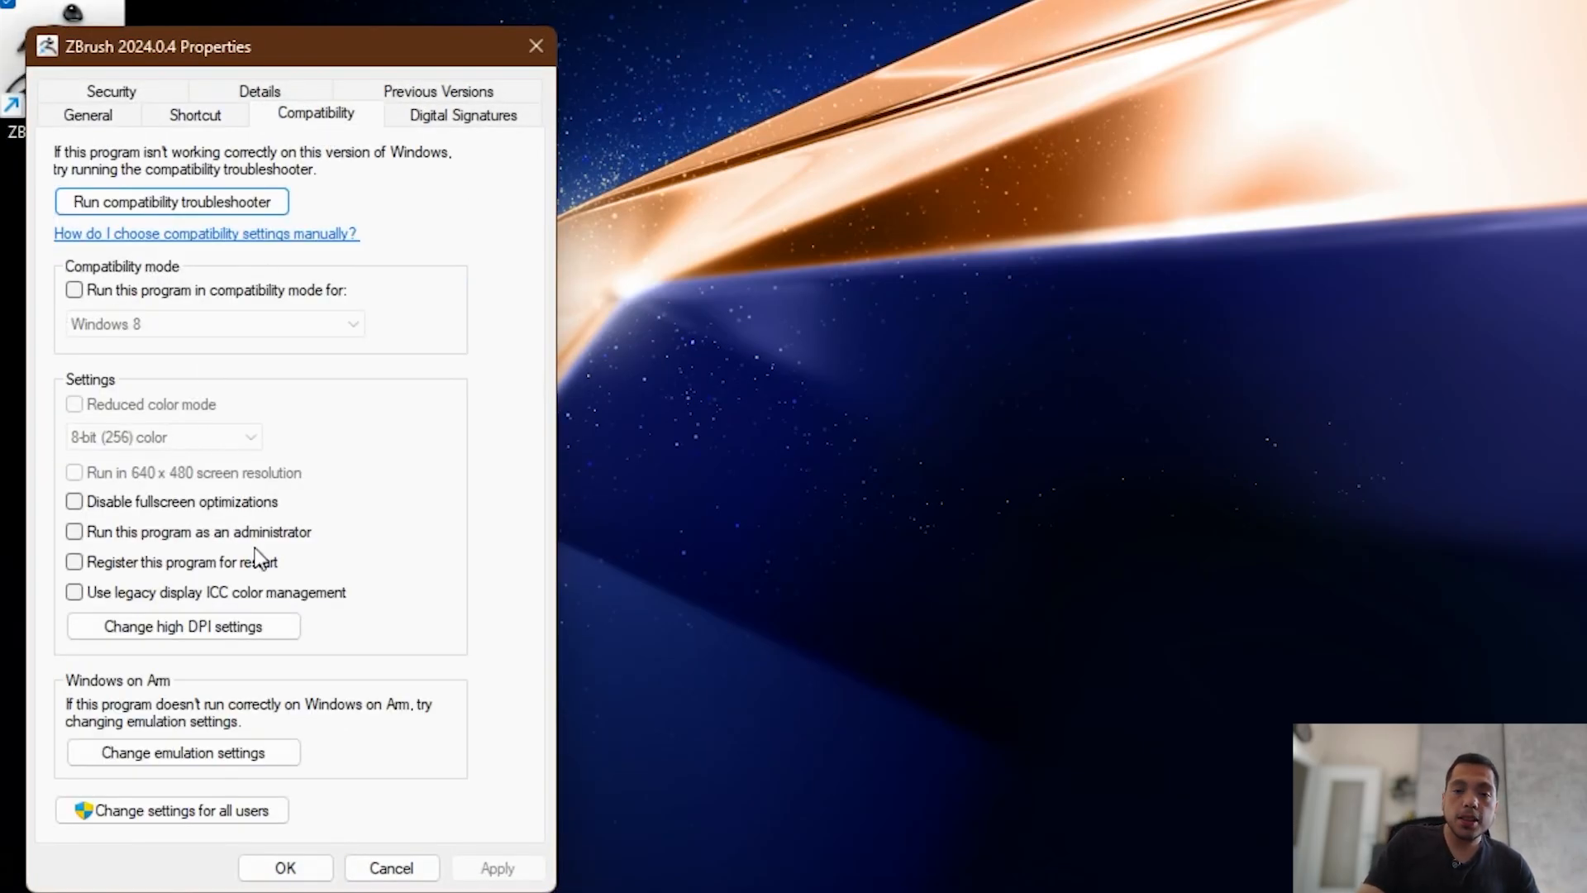
left_click(182, 752)
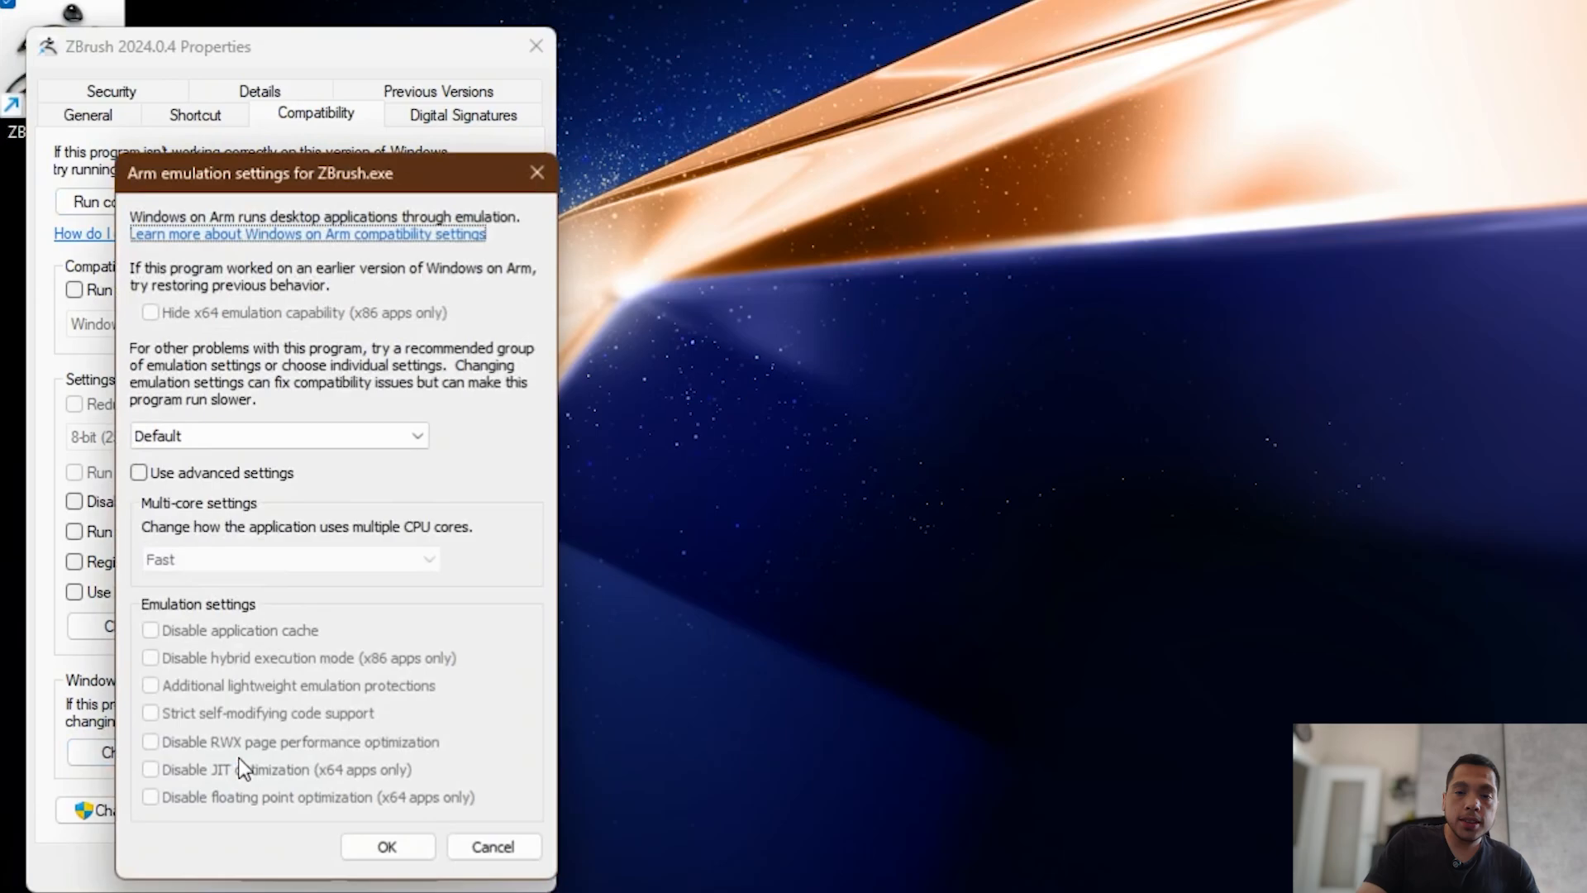
left_click(278, 435)
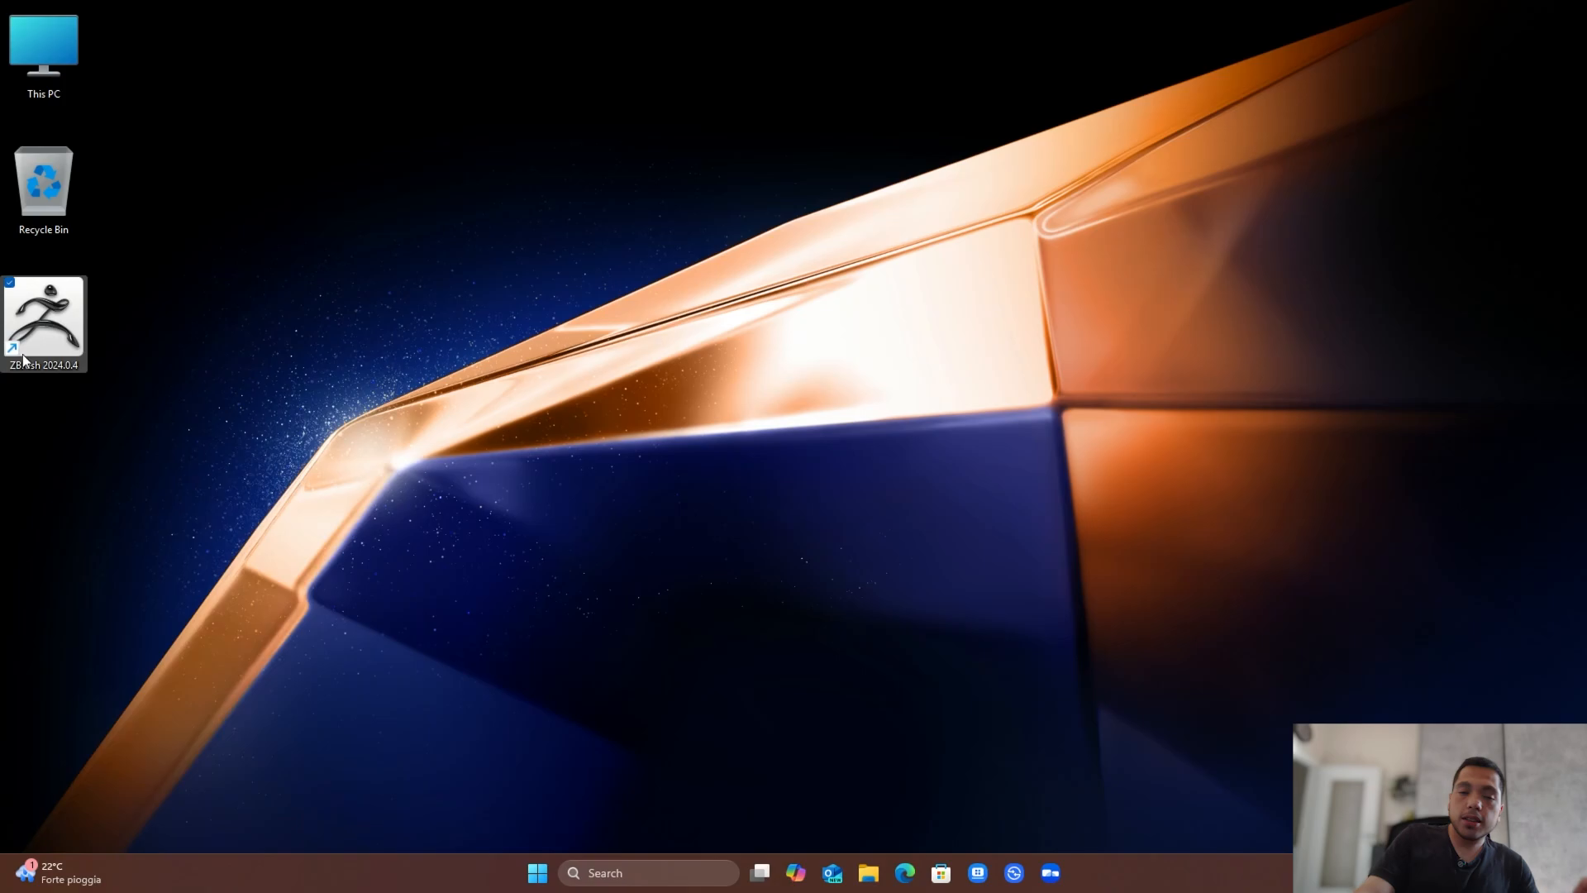
double_click(43, 322)
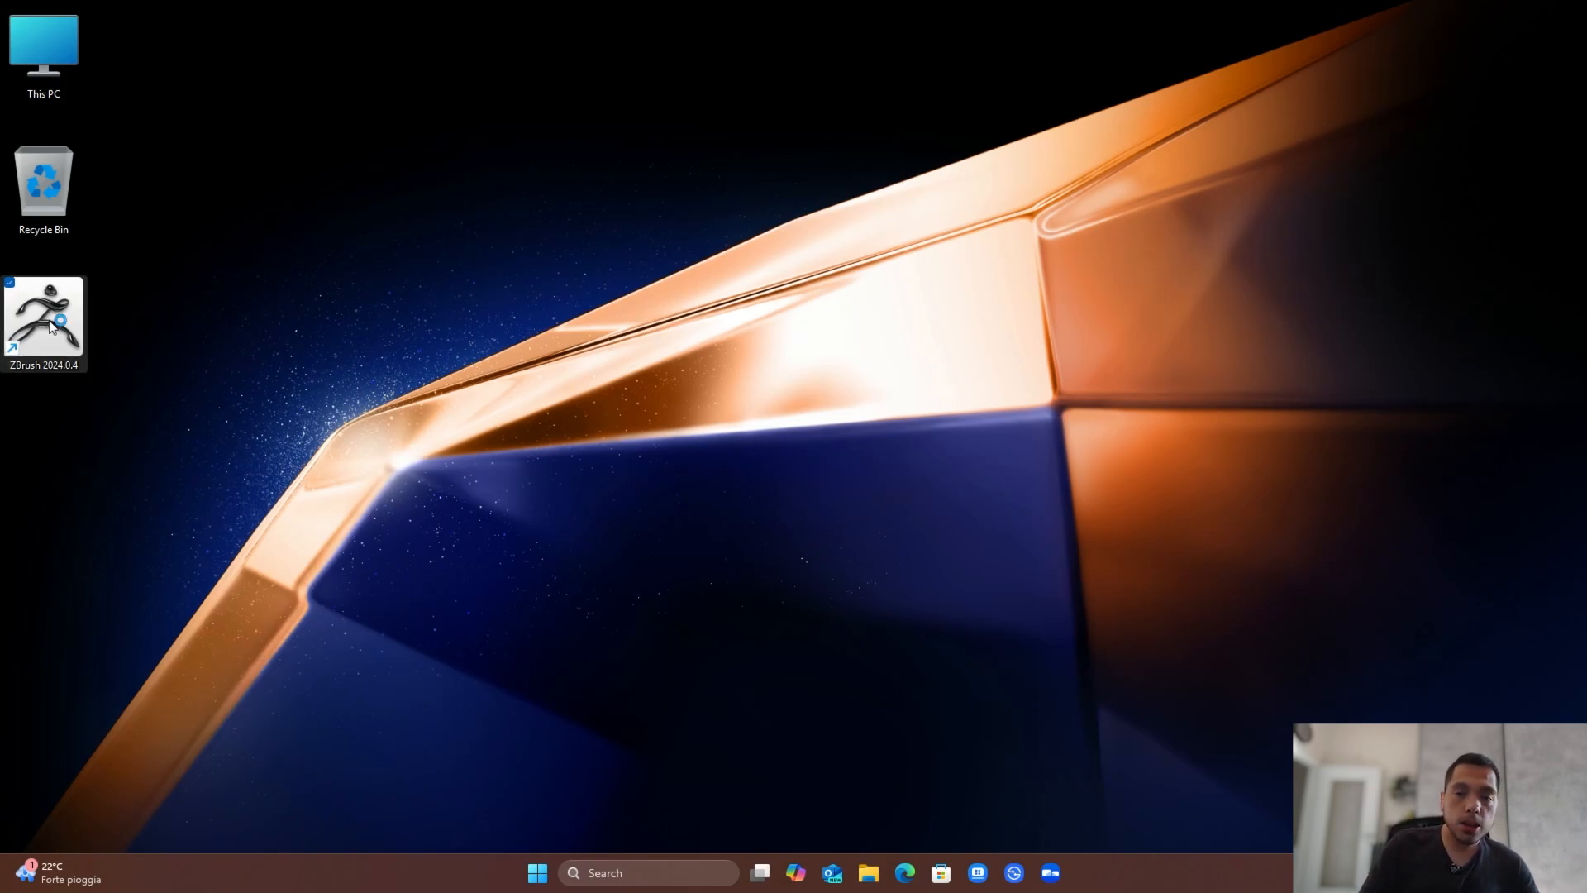